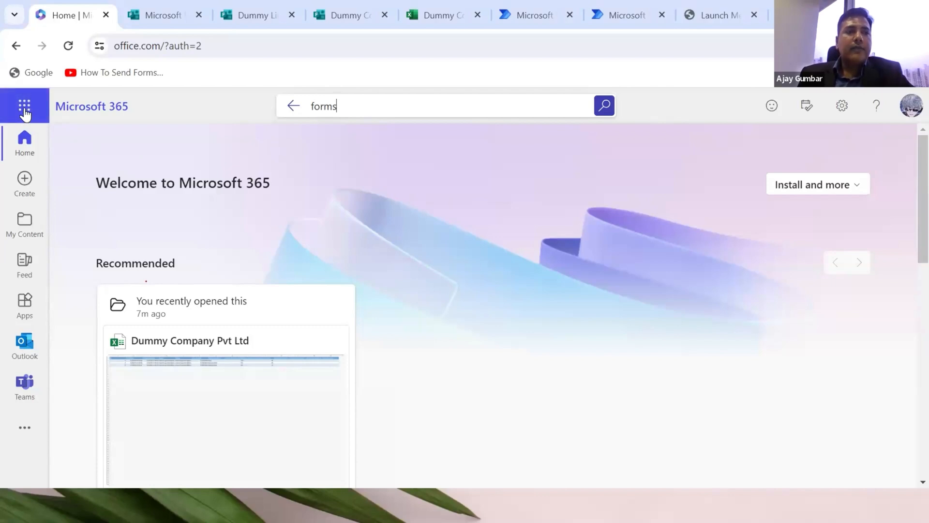
Browse the Microsoft 365 app launcher to find the Forms app.
left_click(24, 106)
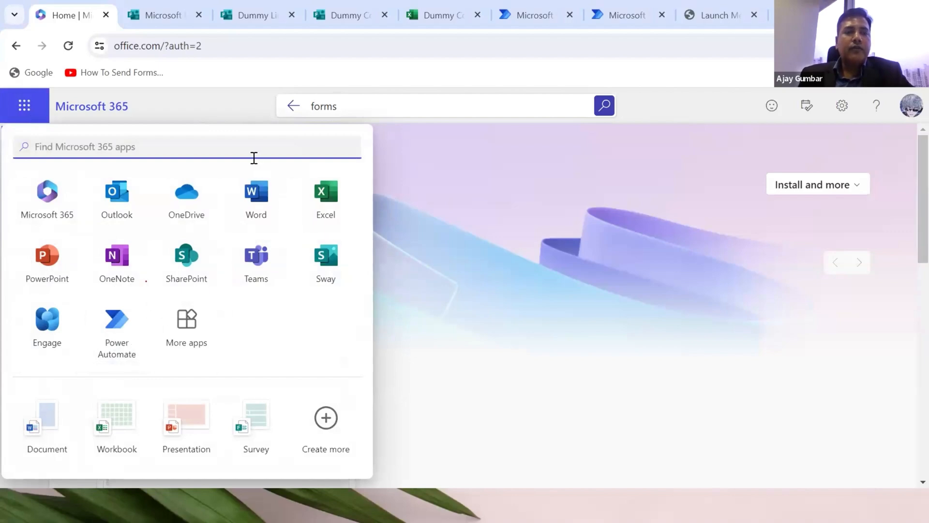
mouse_move(376, 106)
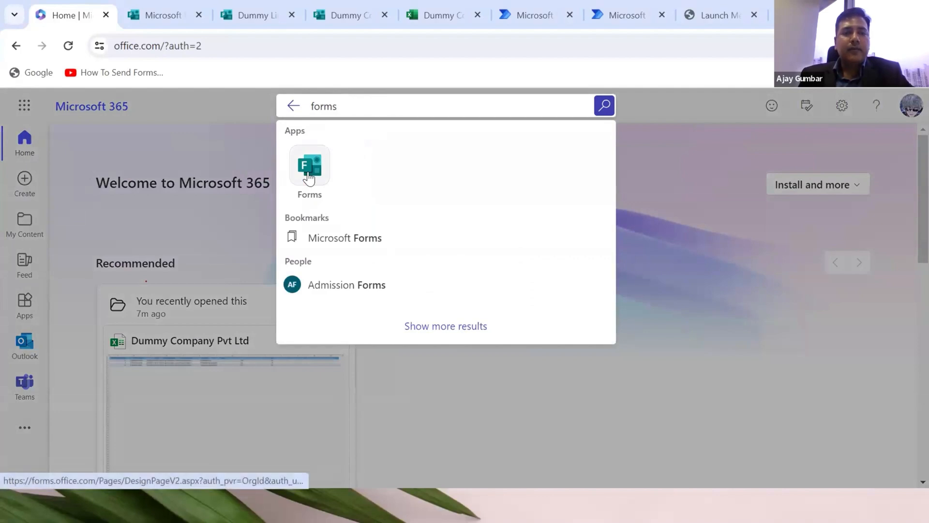
mouse_move(263, 125)
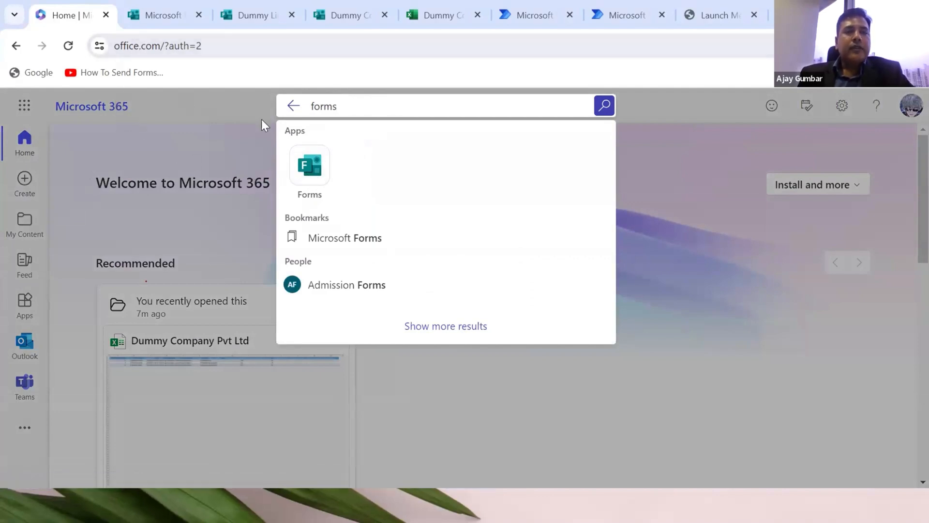
Launch the Forms app from the search results into its start page.
left_click(308, 164)
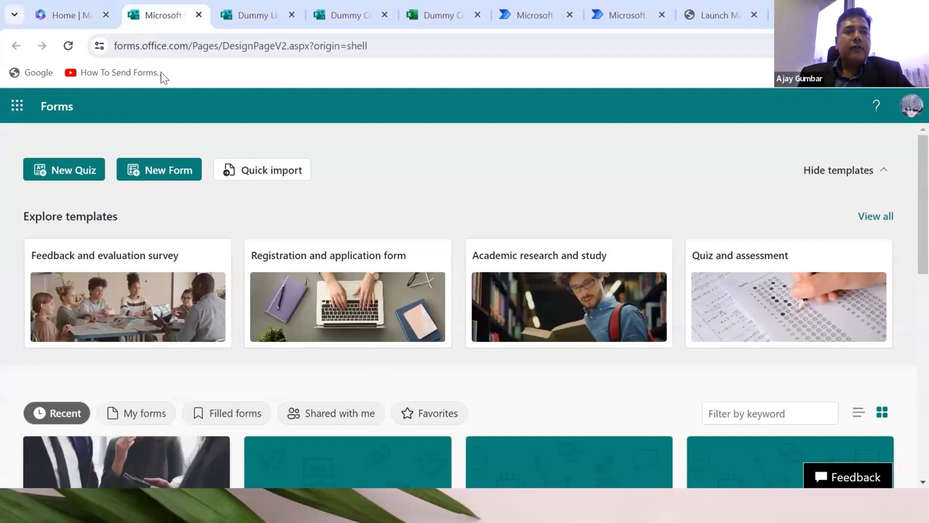
mouse_move(362, 149)
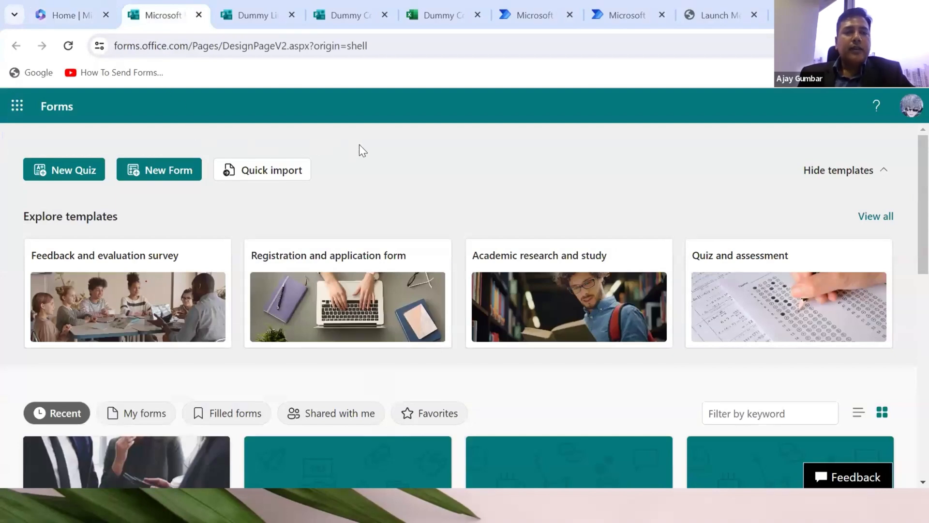
mouse_move(151, 293)
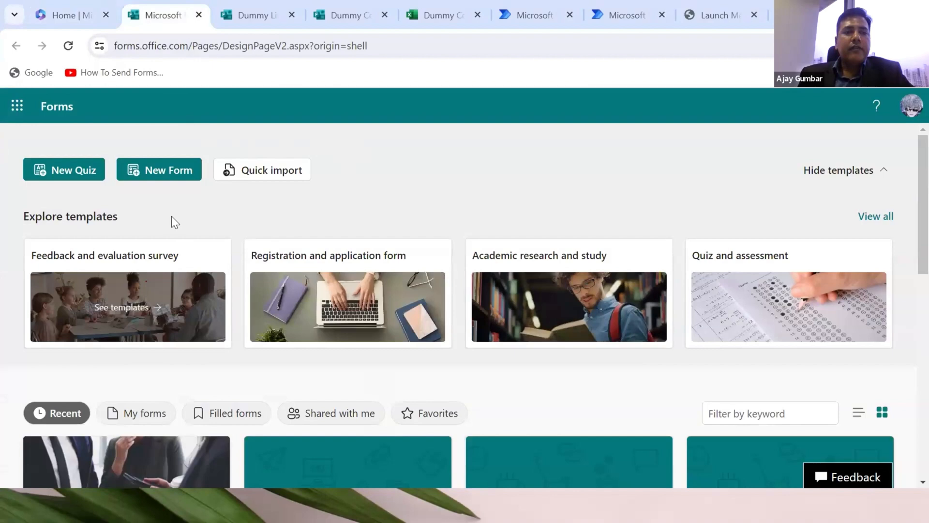
mouse_move(163, 281)
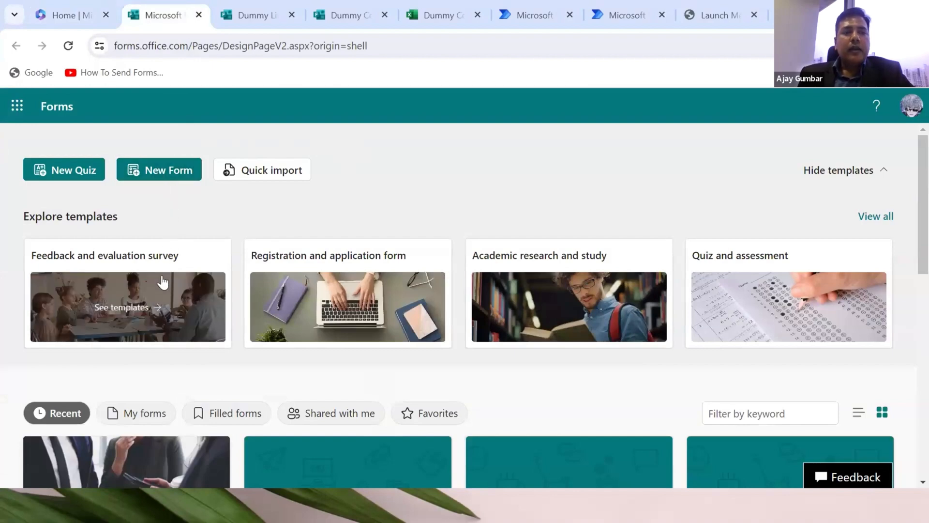
mouse_move(224, 297)
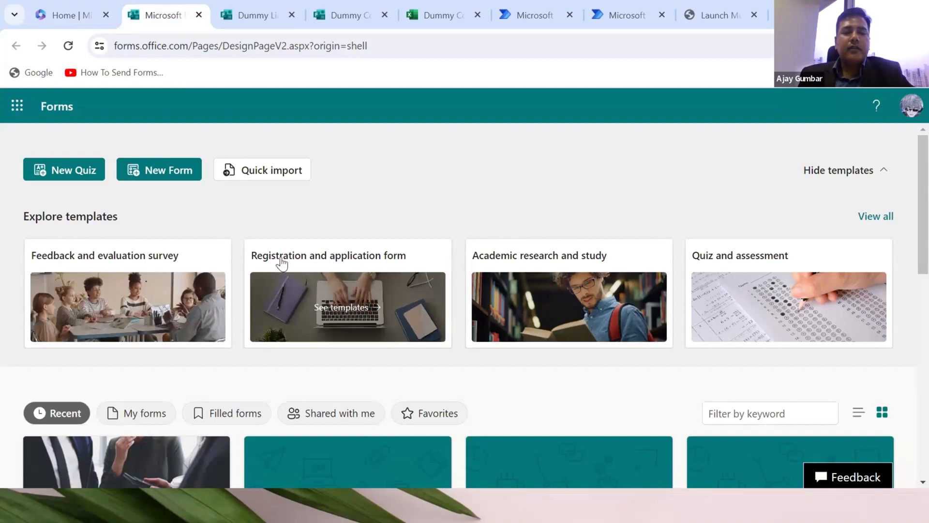
mouse_move(245, 223)
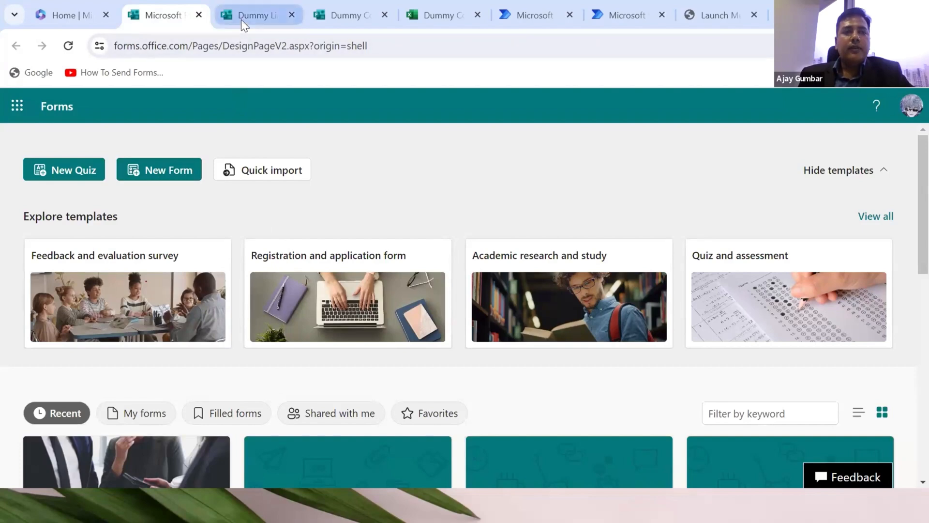
Switch to the Dummy Limited form and review its audit questions.
left_click(254, 14)
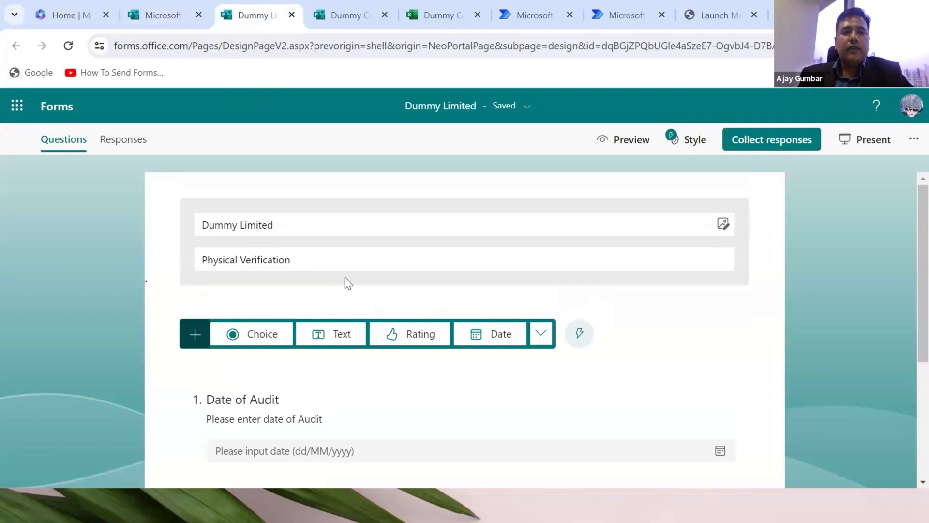
mouse_move(303, 300)
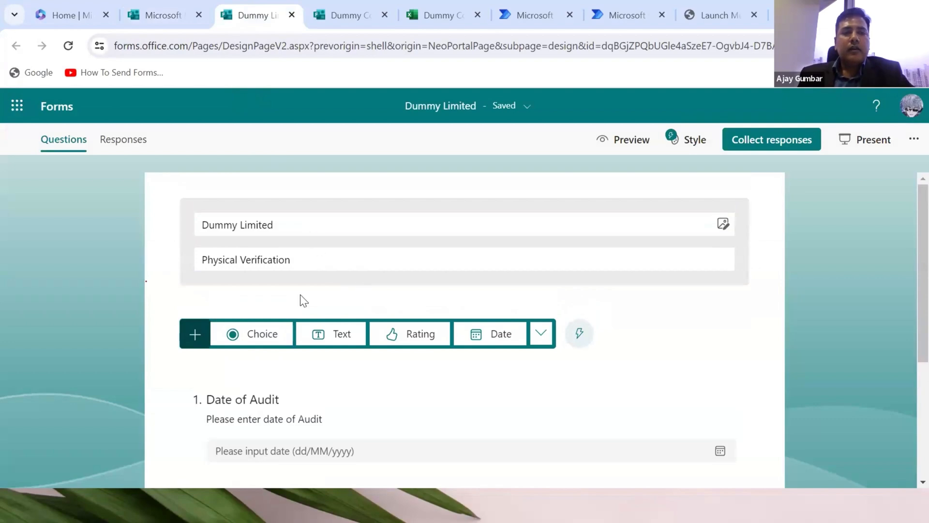
scroll("down", 3)
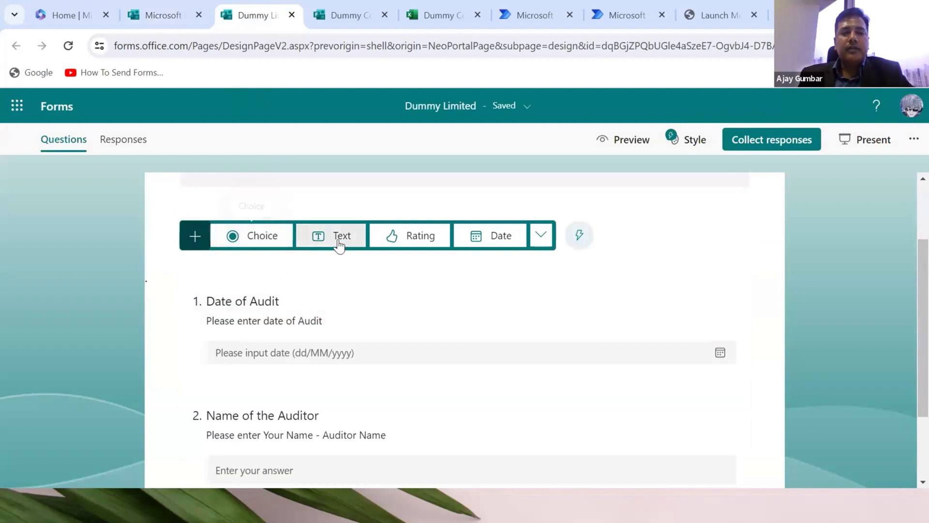
mouse_move(412, 242)
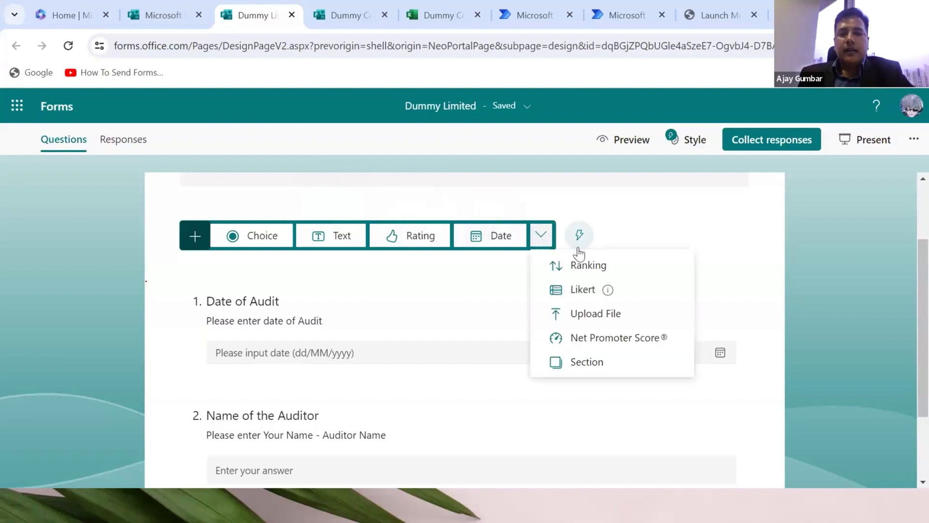
mouse_move(612, 347)
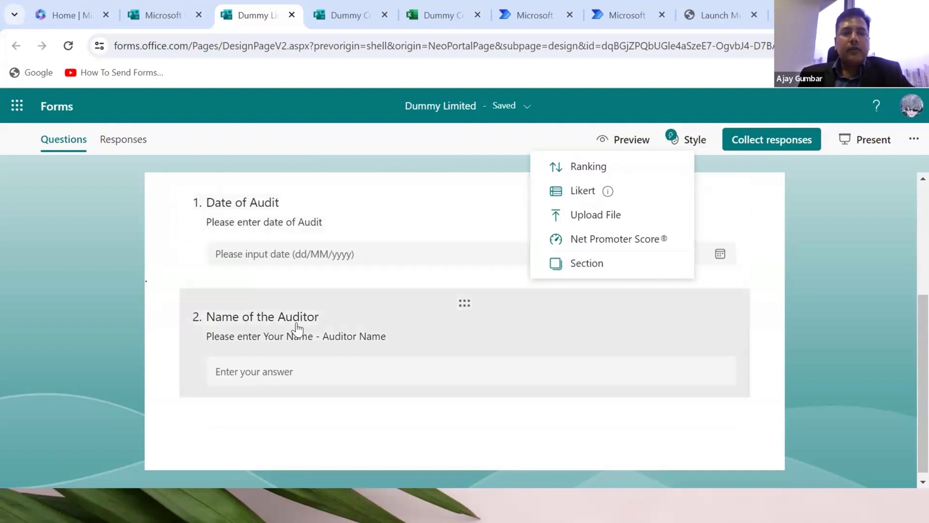
mouse_move(337, 381)
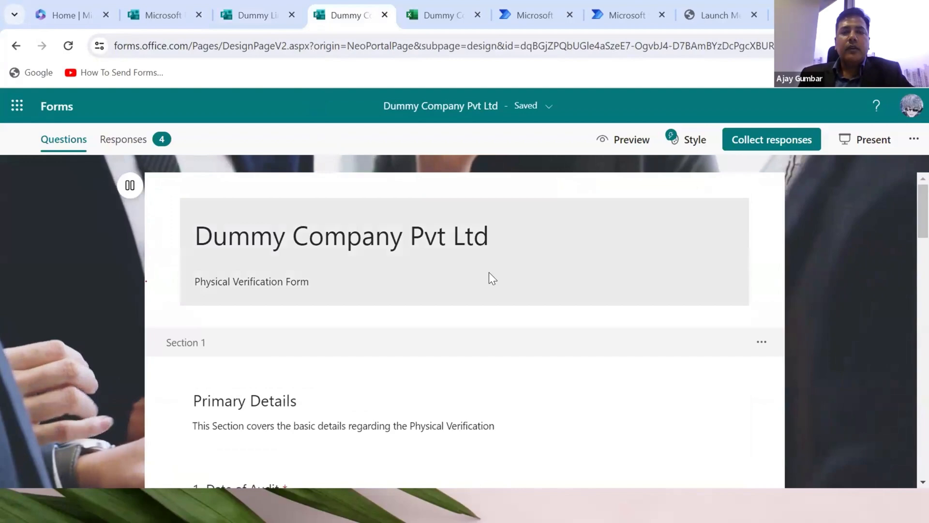
mouse_move(519, 299)
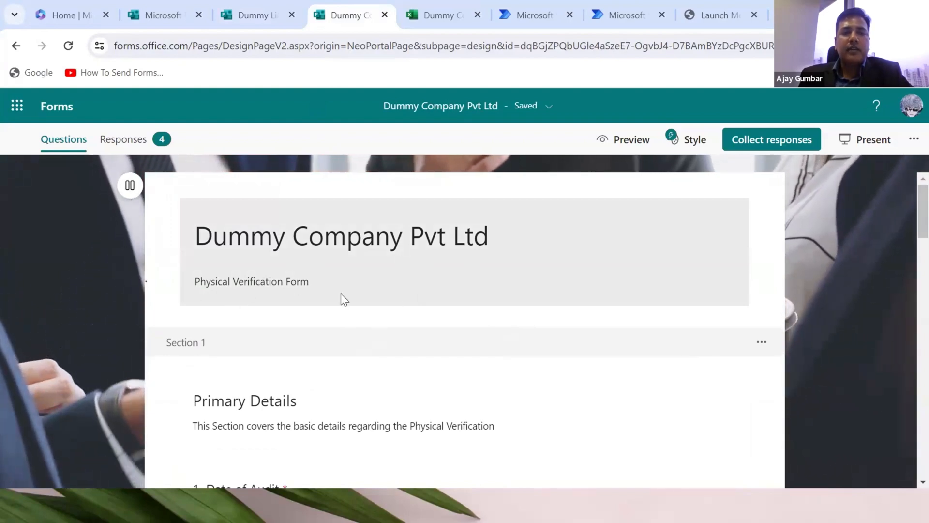
scroll("down", 3)
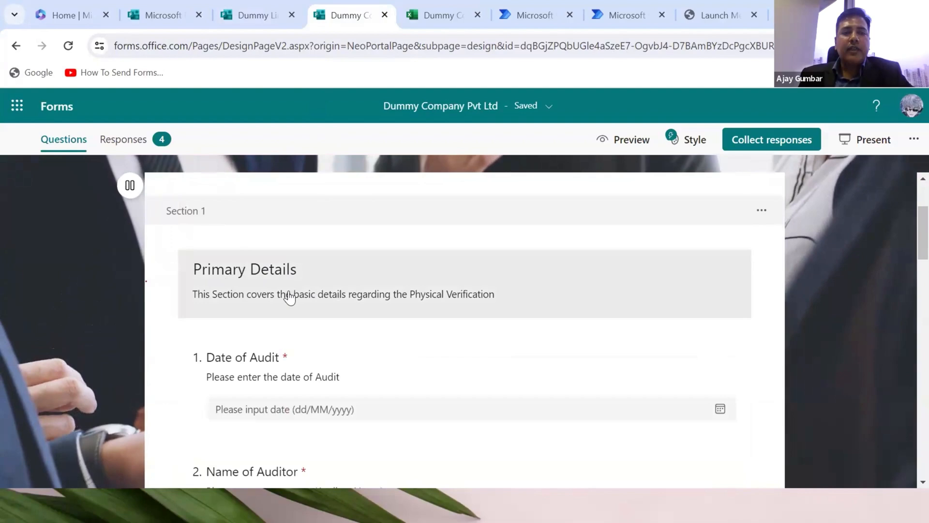
scroll("down", 3)
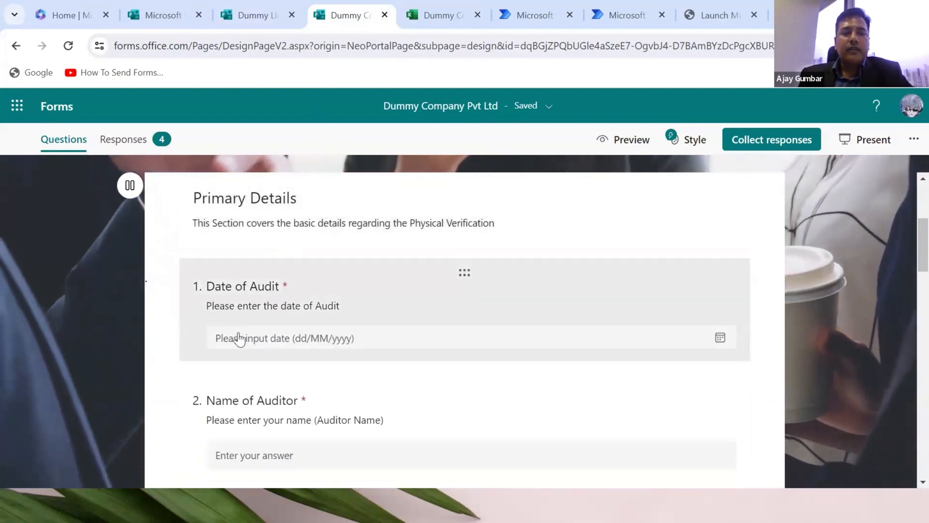
scroll("down", 3)
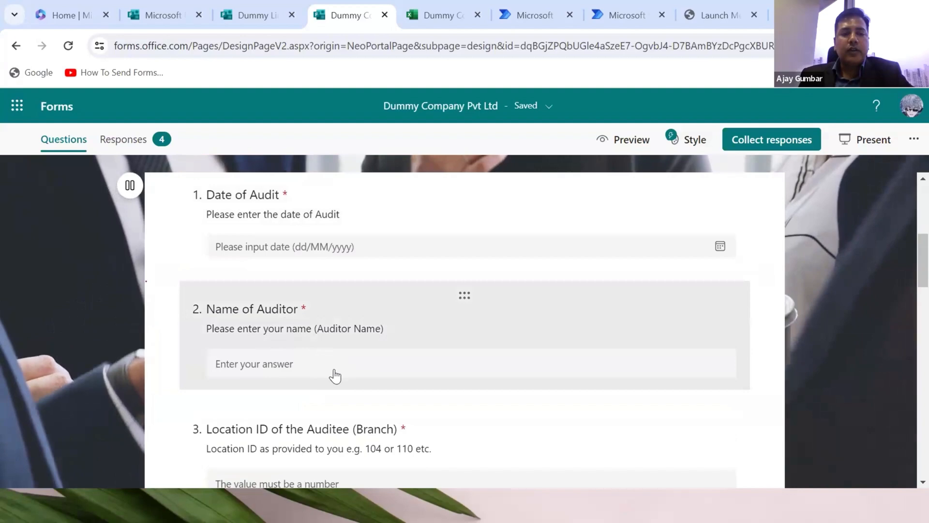
scroll("down", 3)
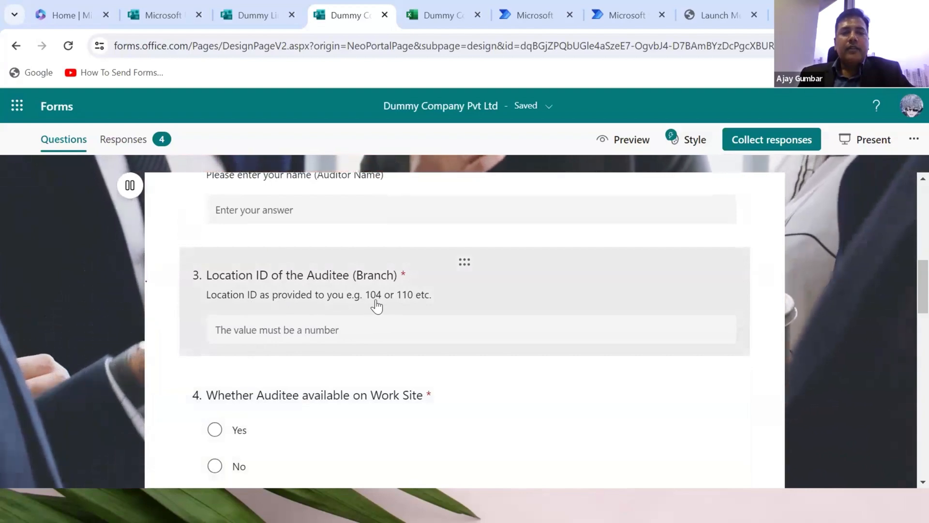
mouse_move(318, 336)
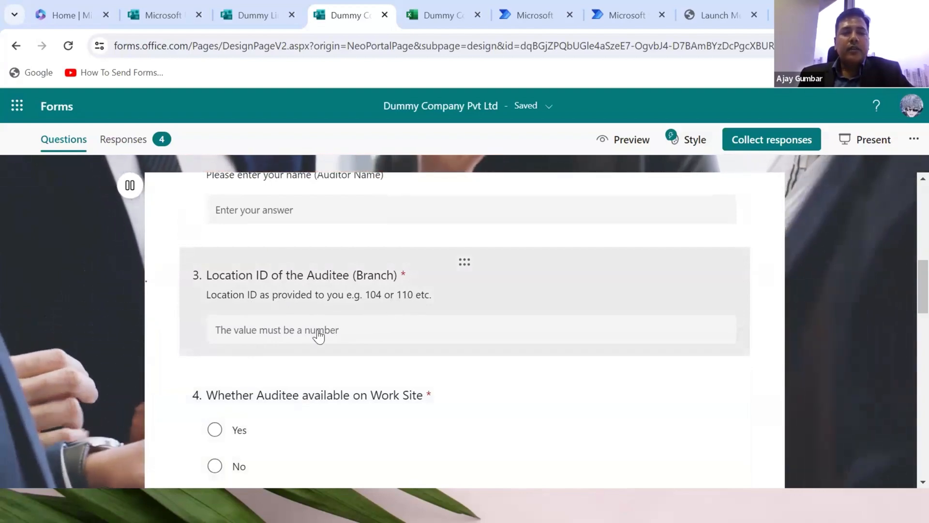
mouse_move(349, 334)
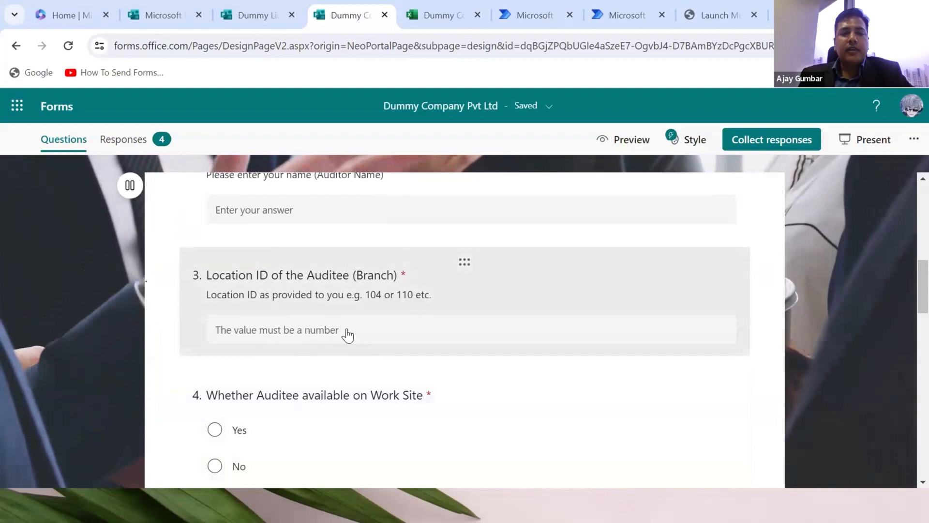
scroll("down", 3)
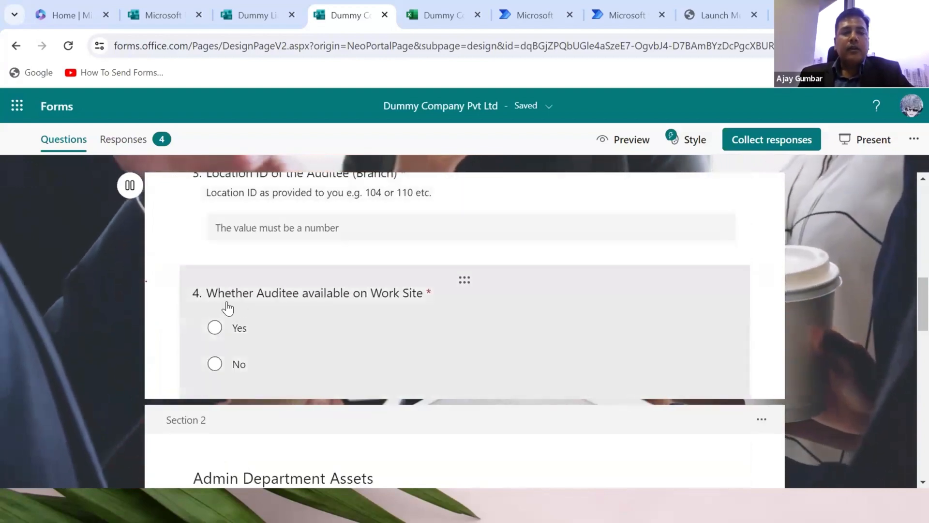
mouse_move(357, 301)
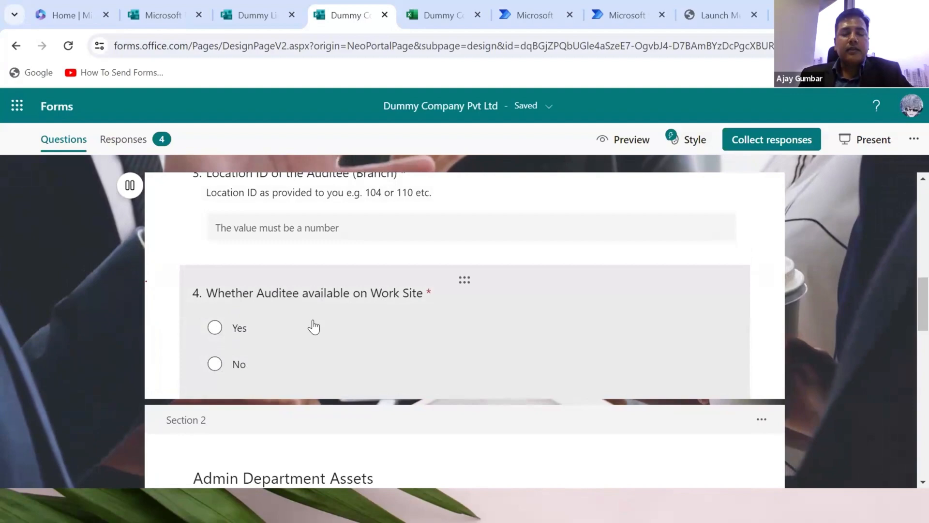
scroll("down", 3)
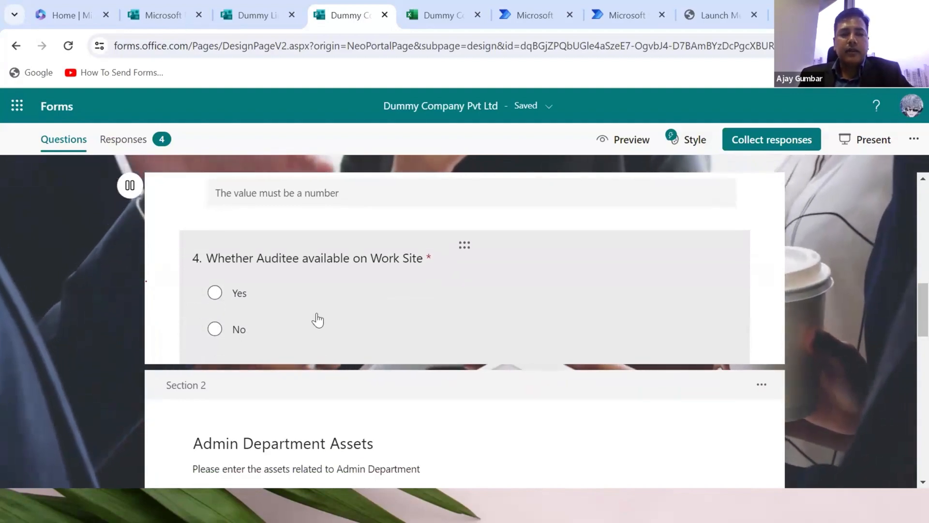
scroll("down", 3)
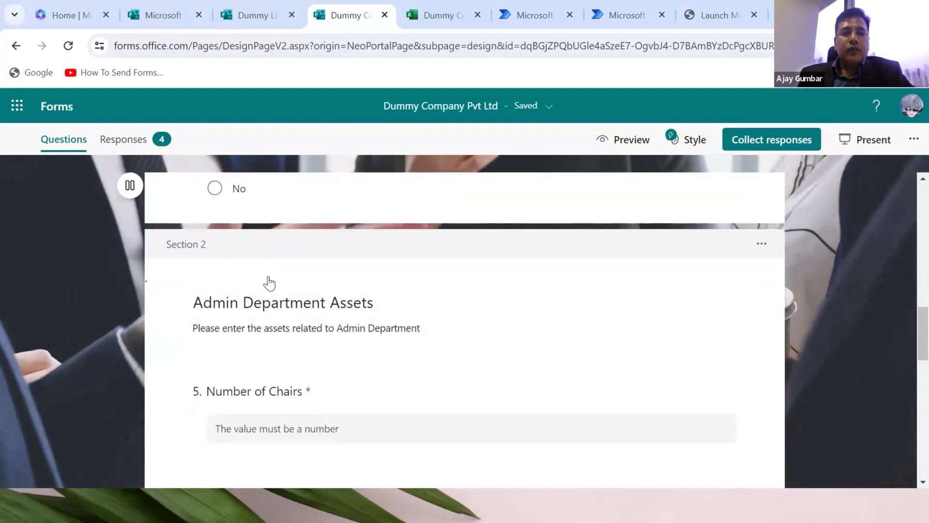
scroll("down", 3)
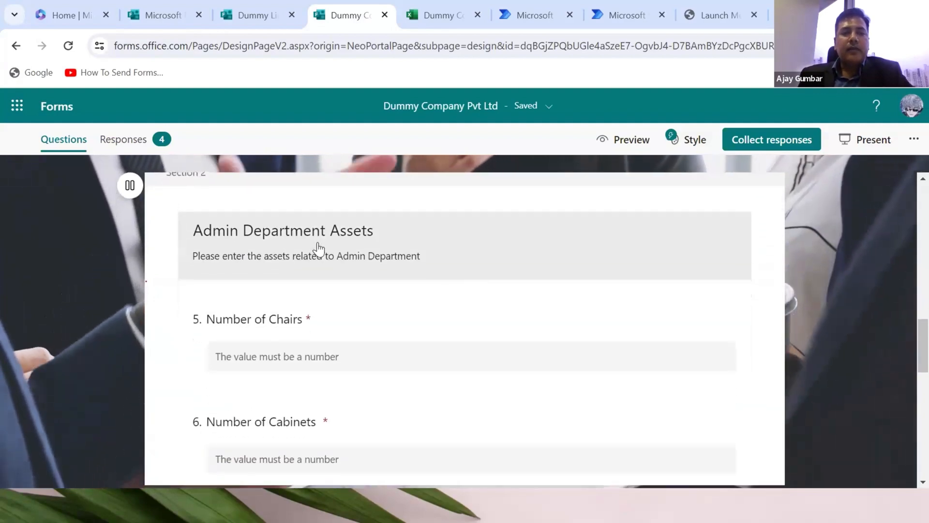
scroll("down", 3)
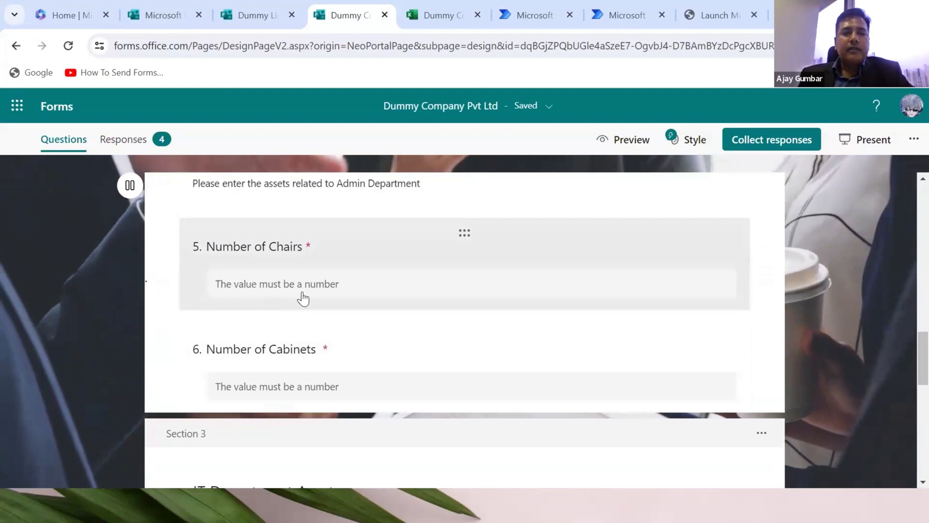
scroll("down", 3)
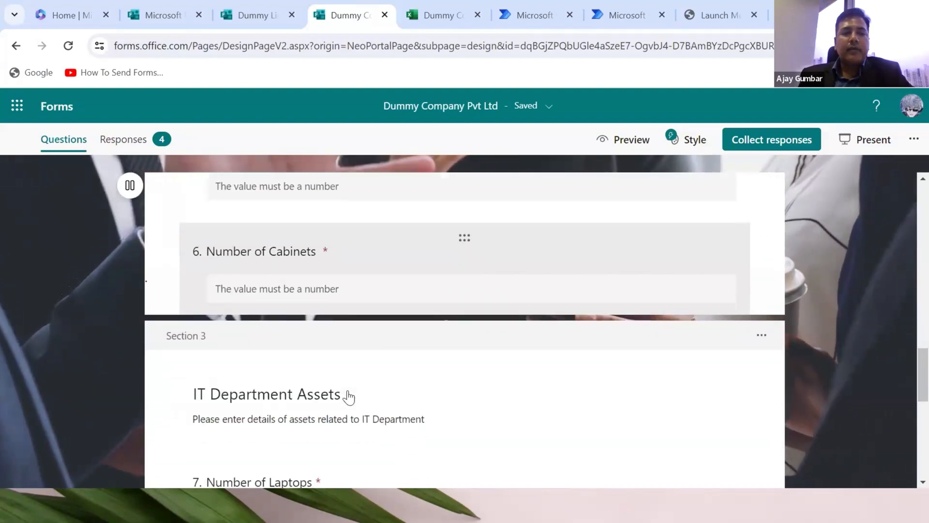
scroll("down", 3)
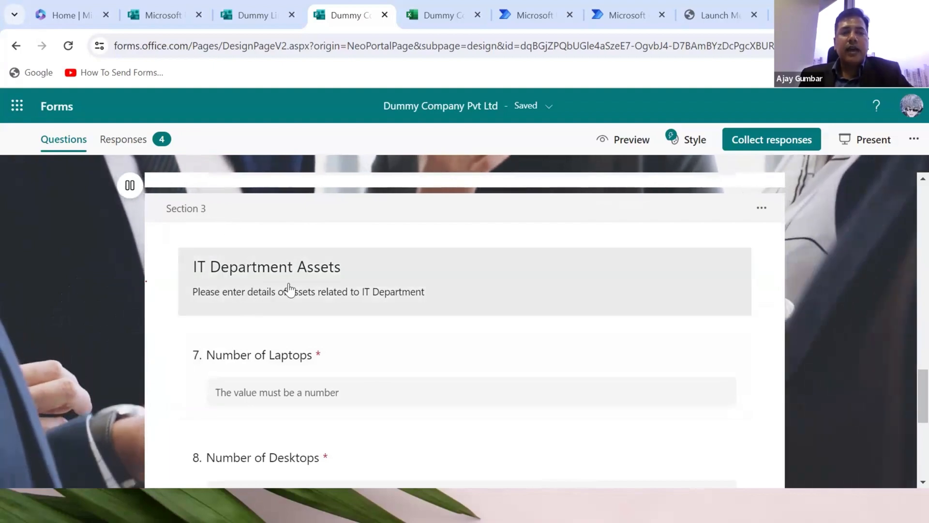
scroll("down", 3)
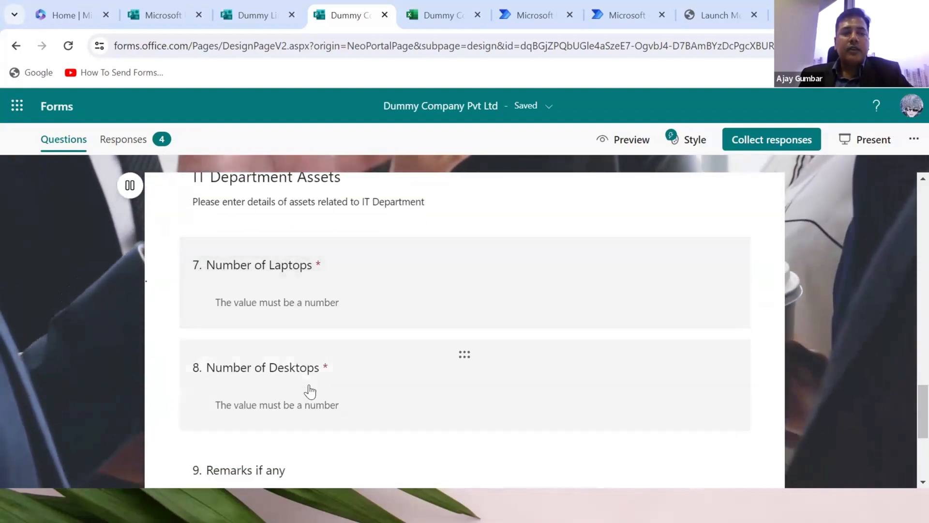
scroll("down", 3)
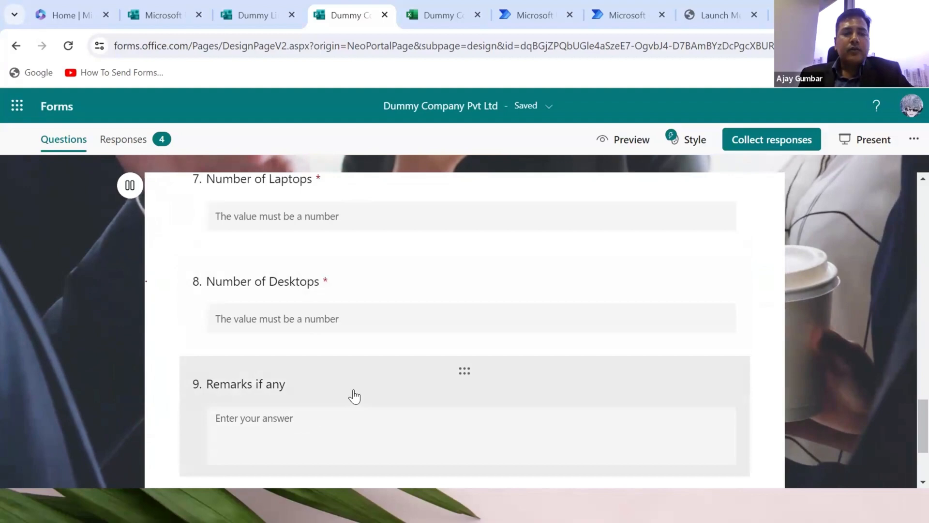
scroll("down", 3)
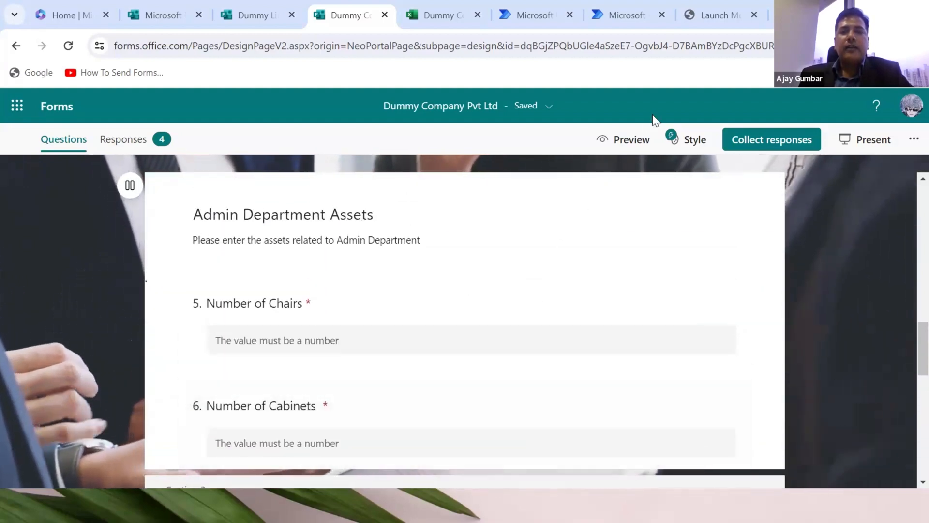
left_click(631, 139)
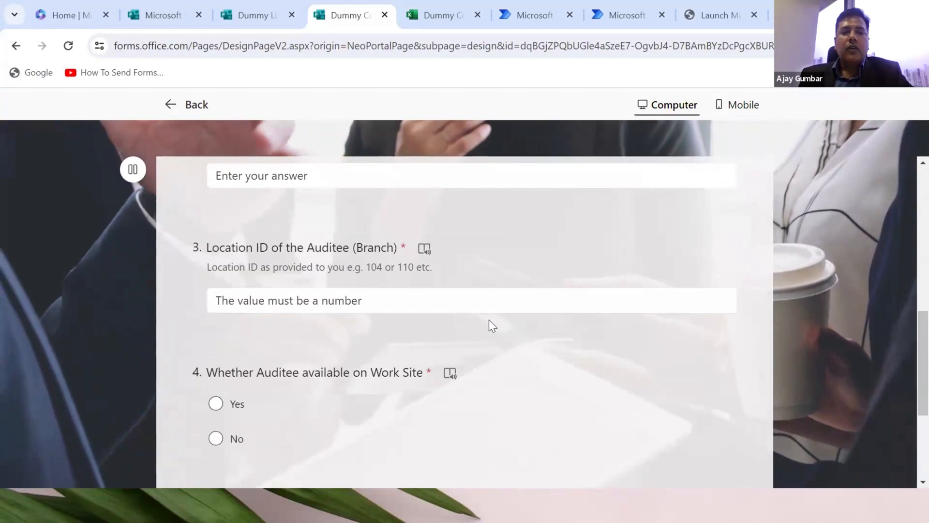
scroll("down", 3)
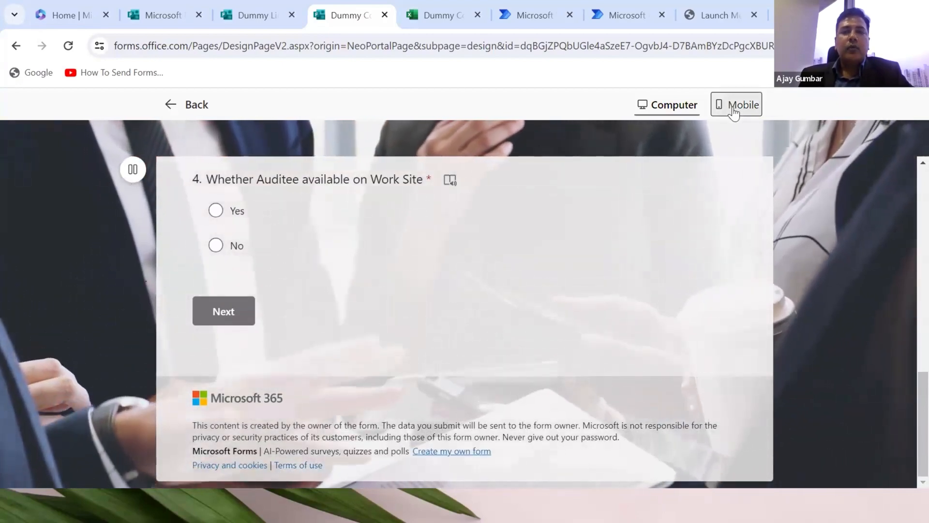
left_click(735, 104)
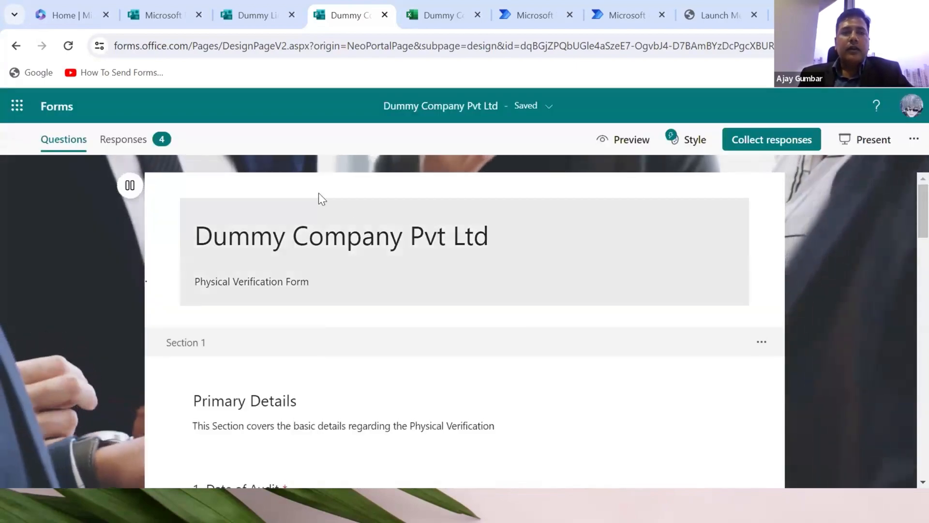
left_click(123, 139)
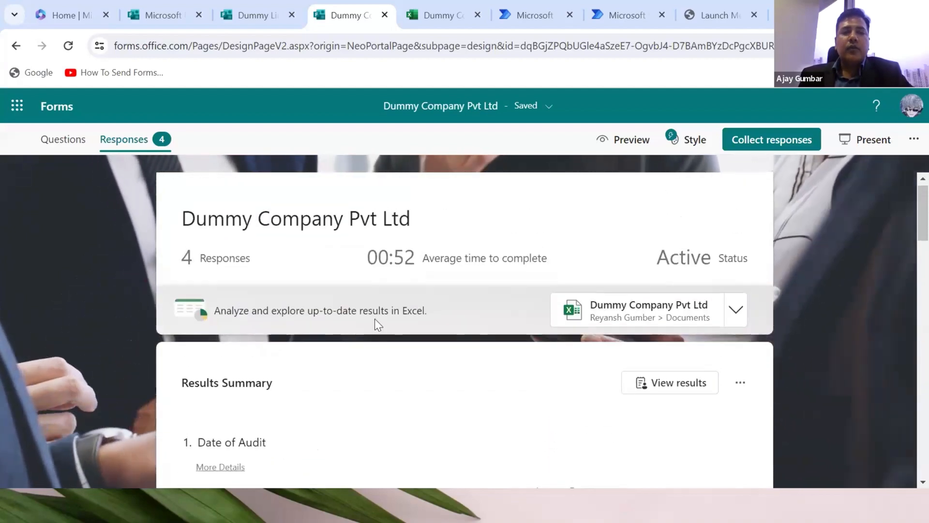
Review the four-response summary, then switch to the linked Excel responses workbook.
scroll("down", 3)
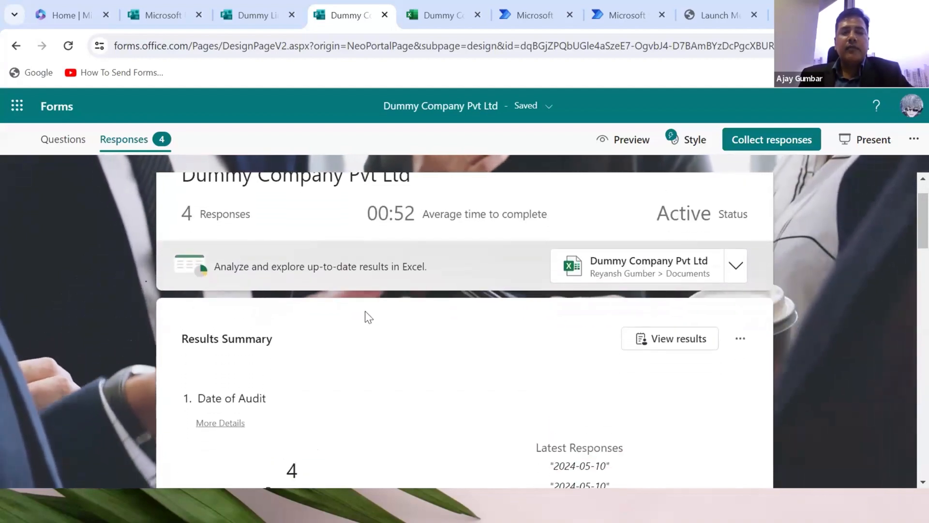
scroll("down", 3)
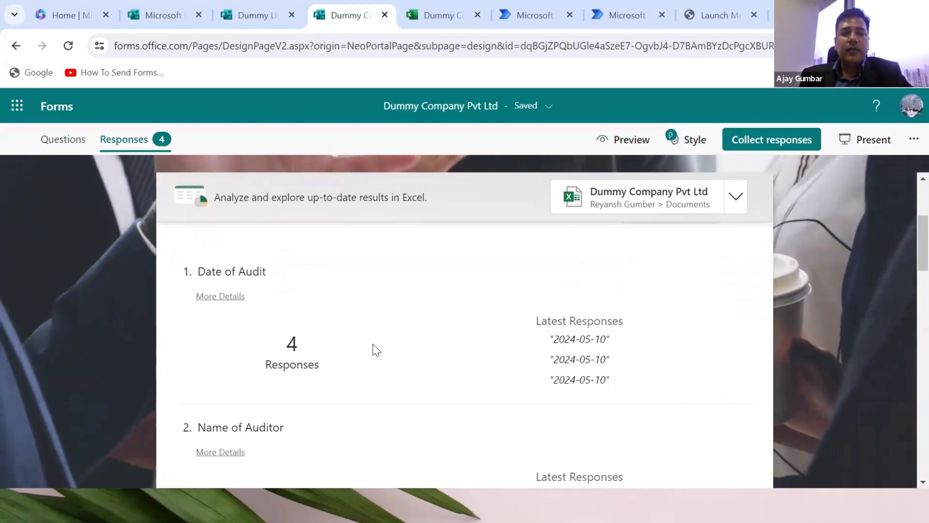
scroll("down", 3)
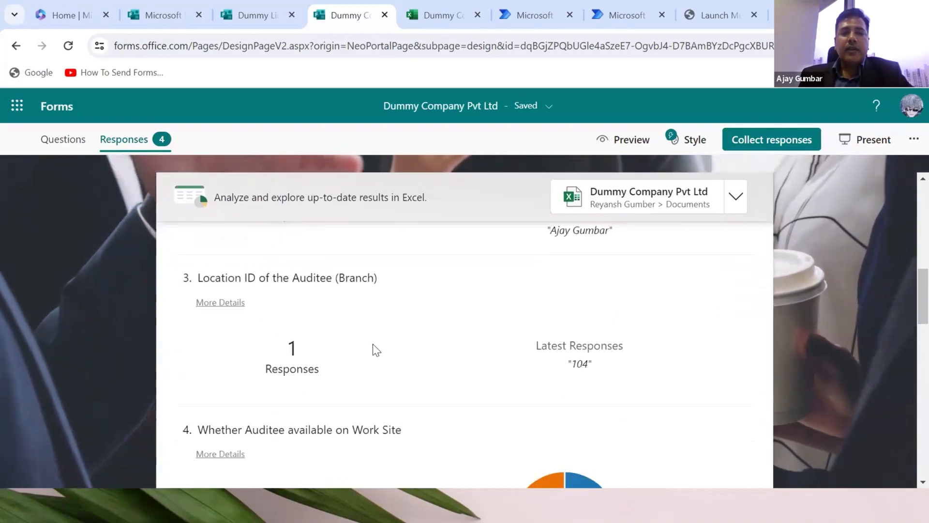
scroll("down", 3)
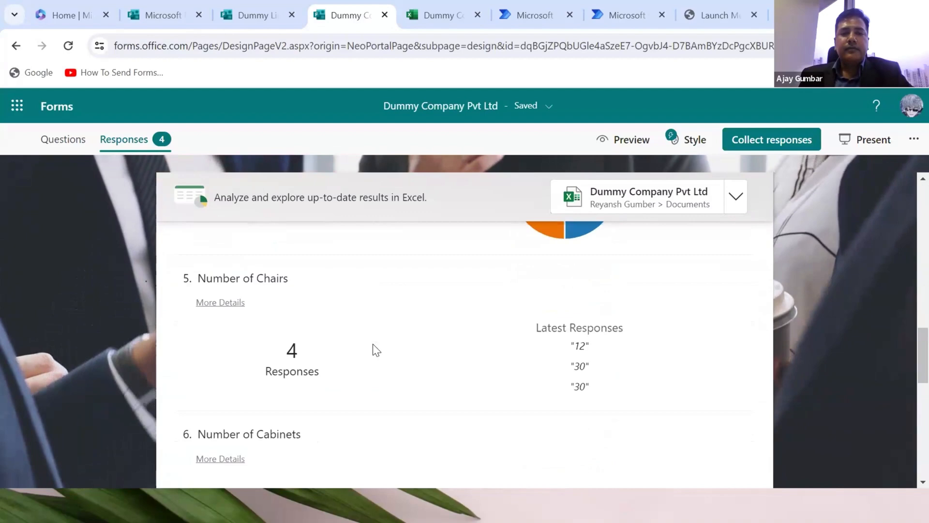
scroll("up", 3)
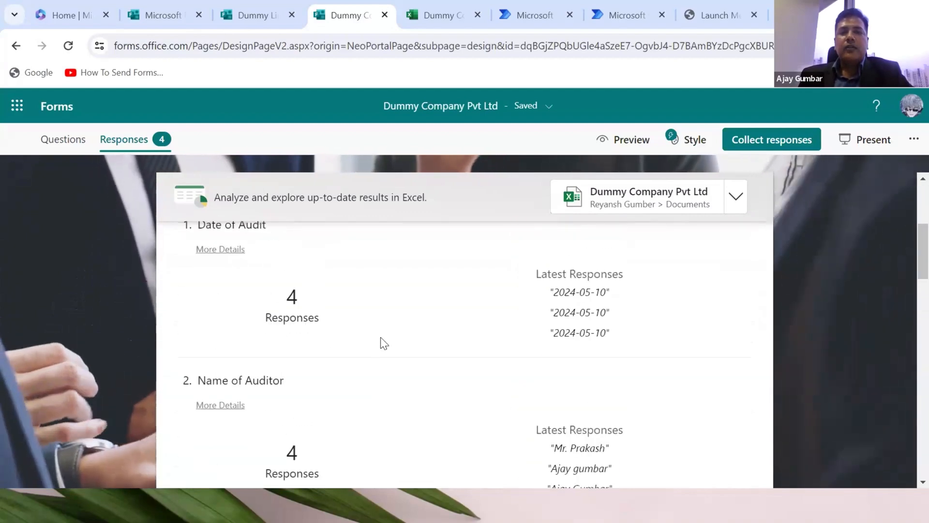
scroll("down", 3)
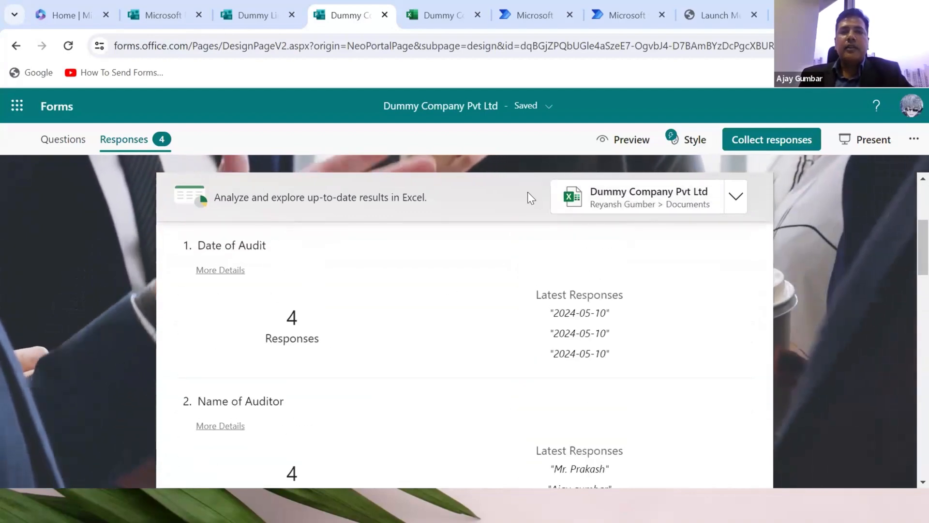
left_click(441, 15)
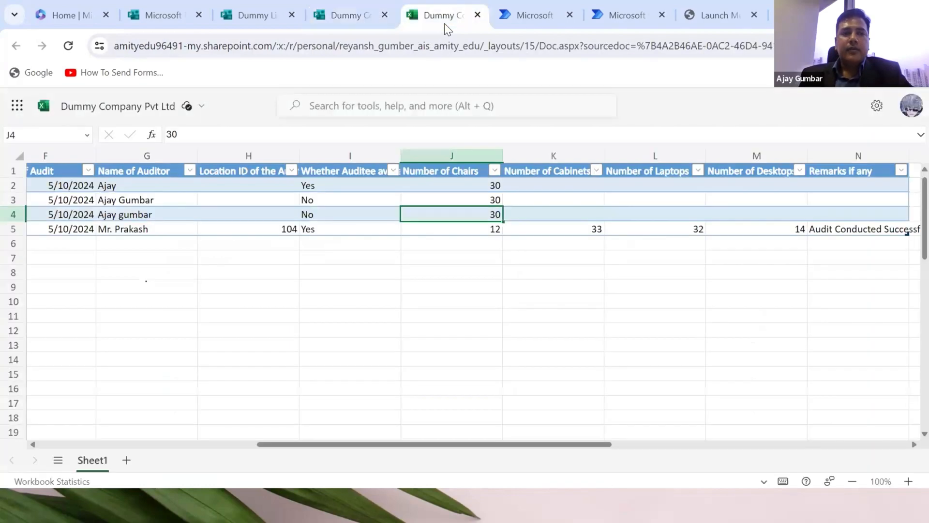
left_click(857, 214)
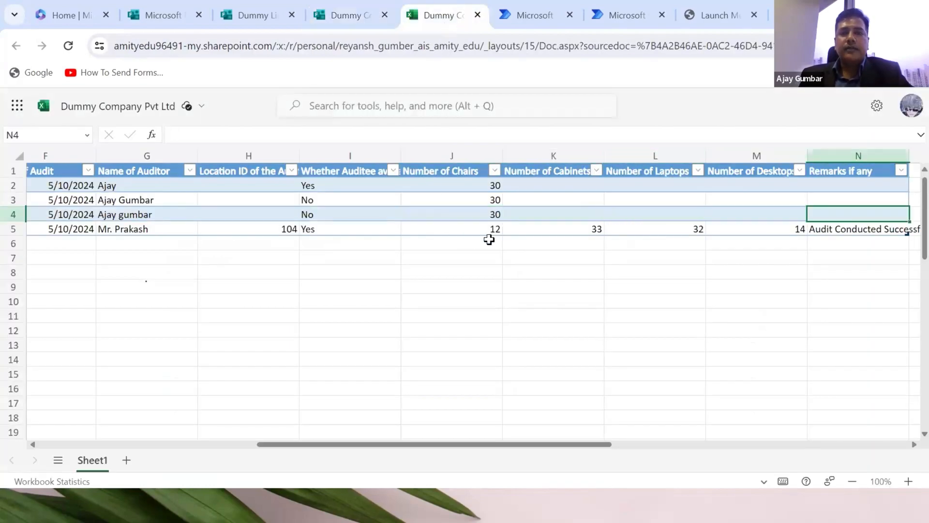
left_click(452, 214)
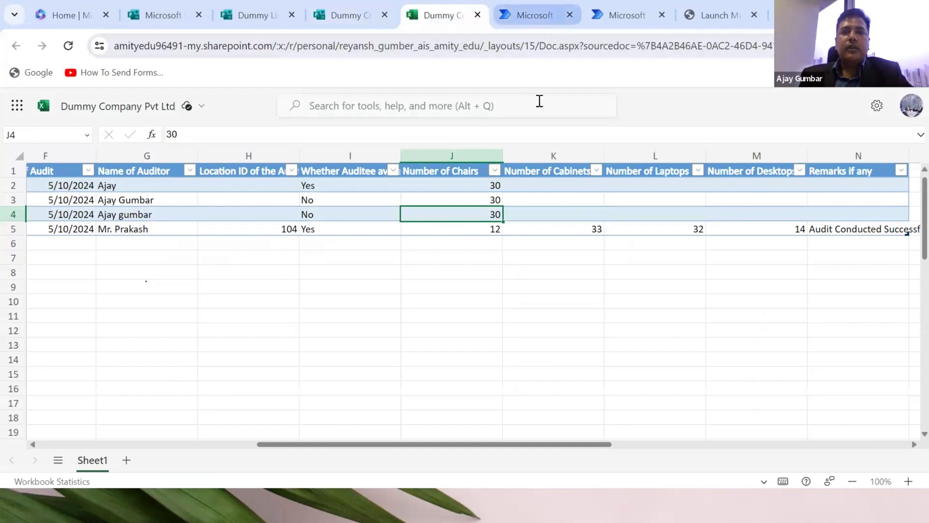
left_click(553, 257)
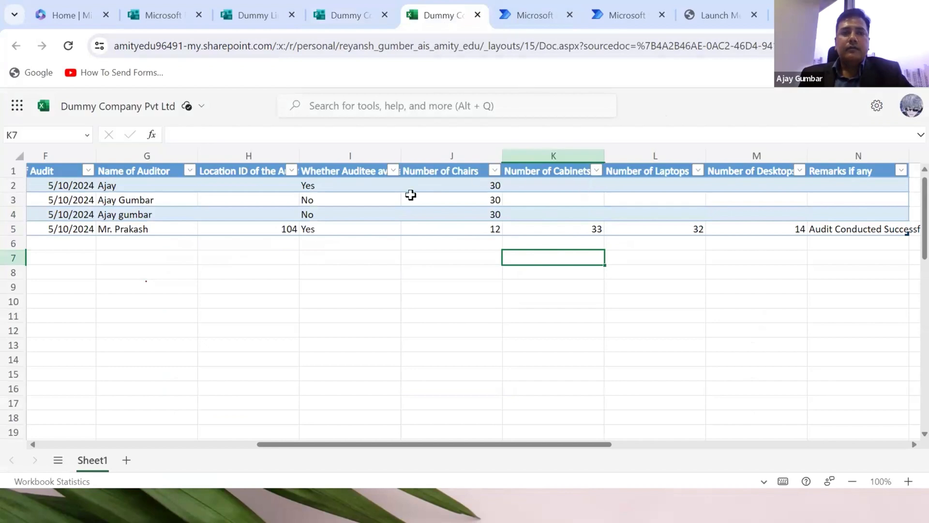
mouse_move(383, 231)
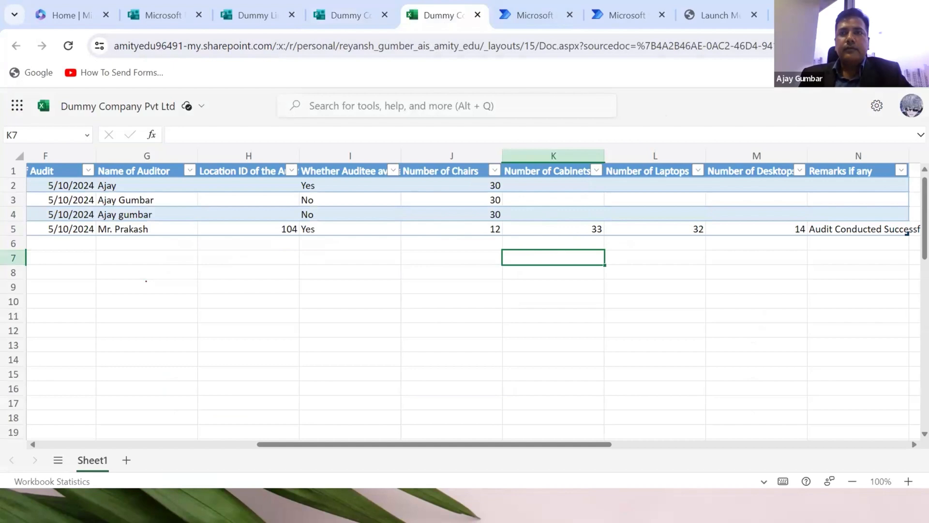
left_click(627, 14)
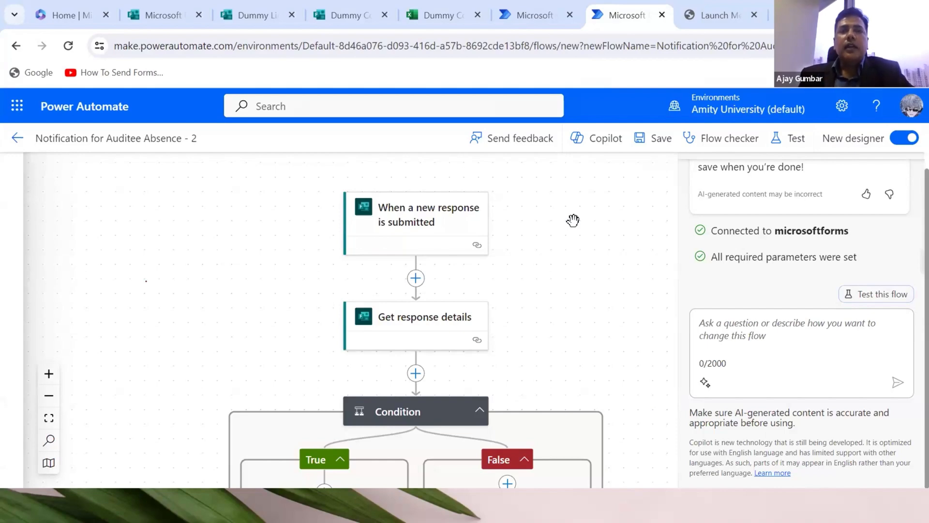
mouse_move(535, 219)
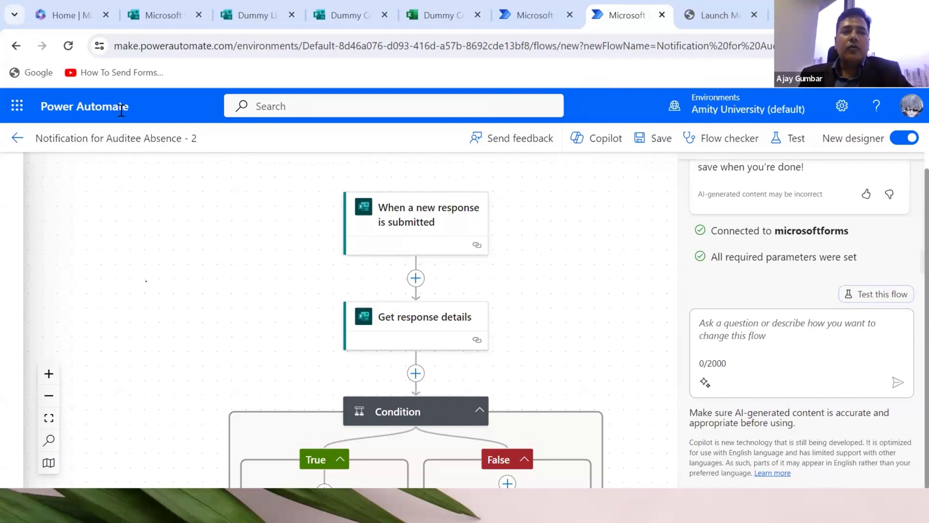
mouse_move(197, 212)
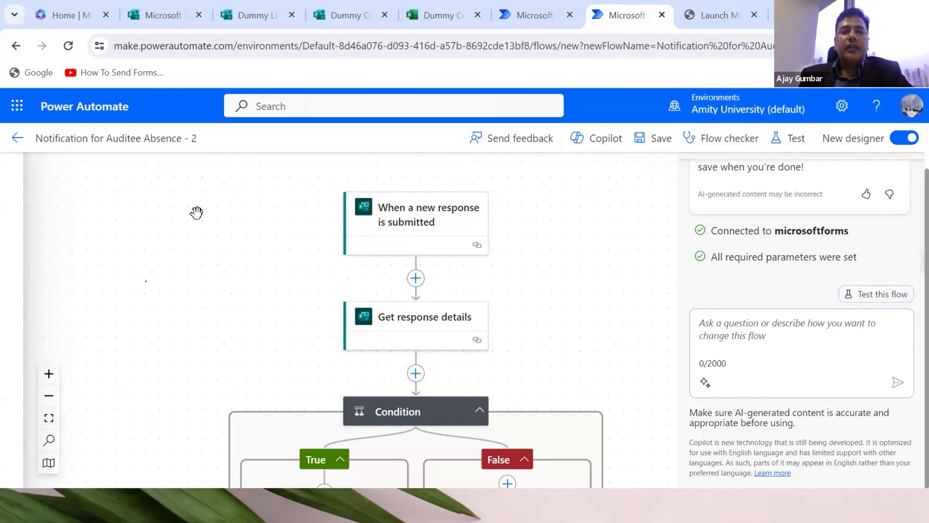
mouse_move(283, 217)
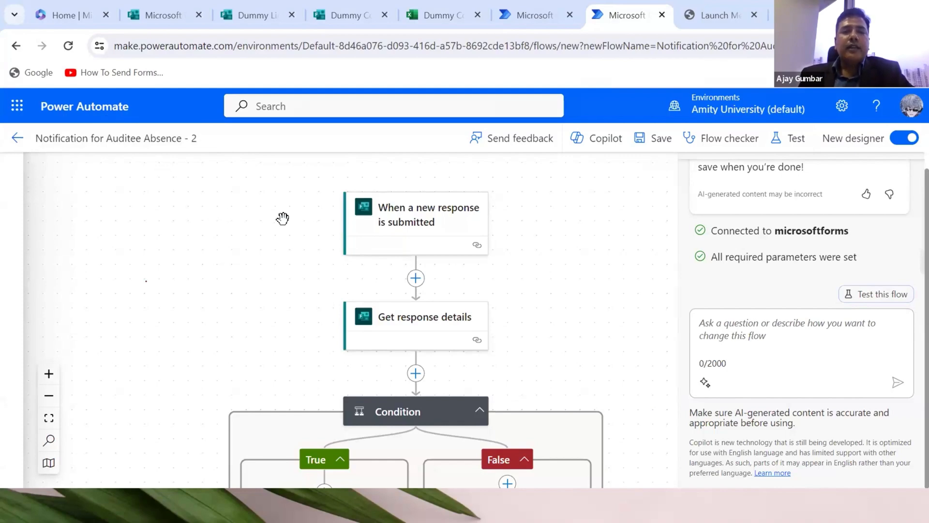
mouse_move(285, 213)
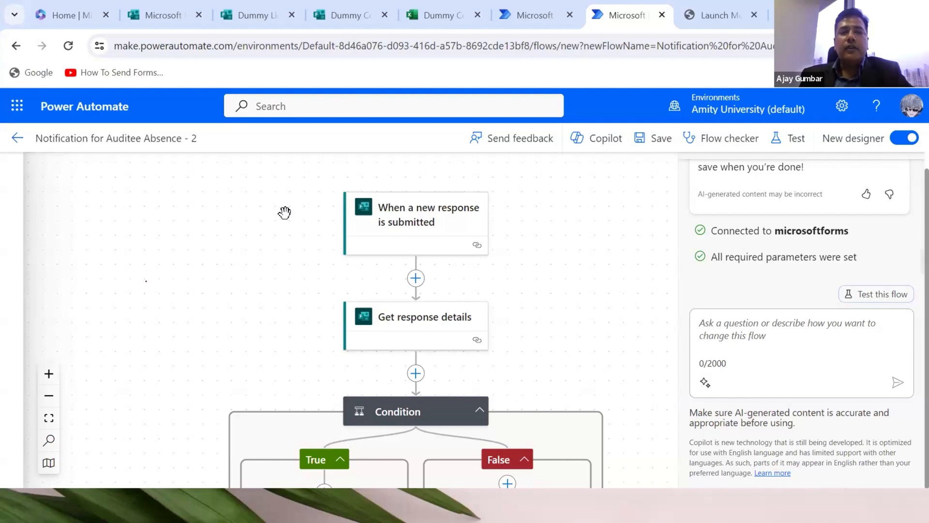
mouse_move(285, 204)
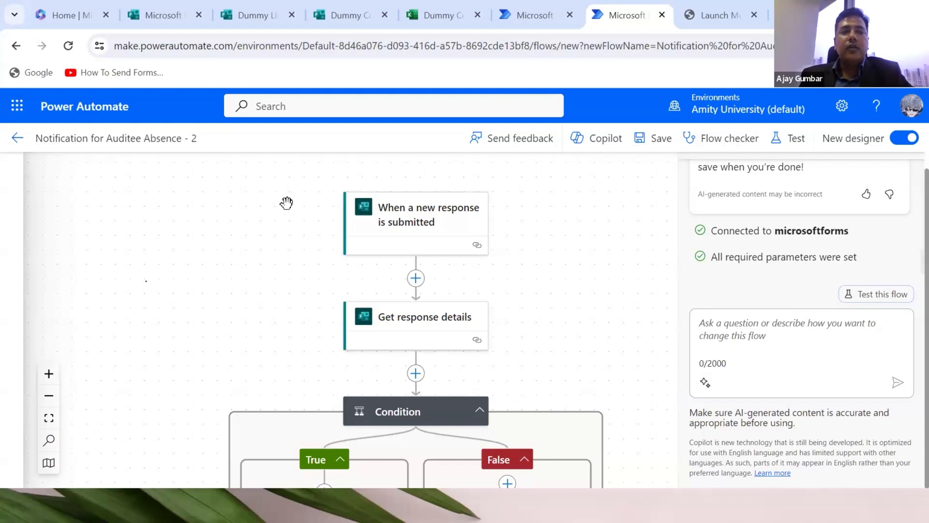
mouse_move(337, 209)
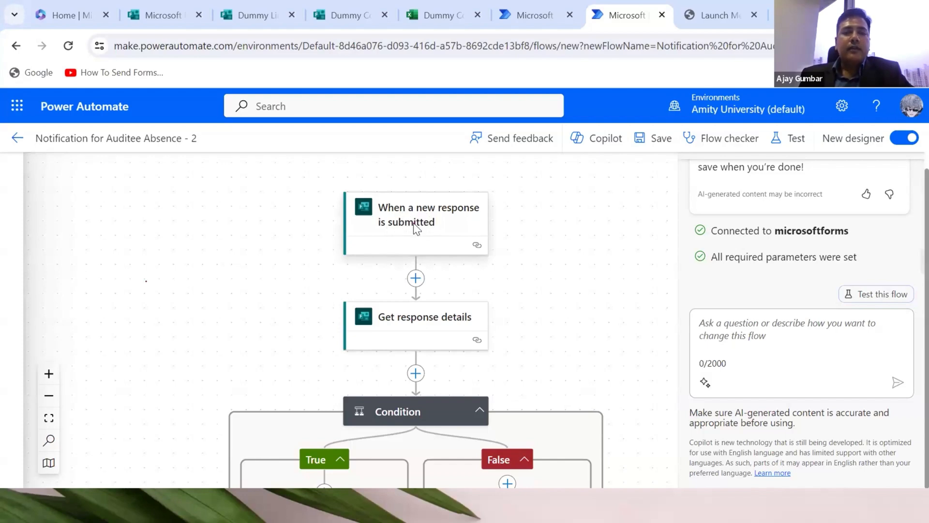
left_click(415, 215)
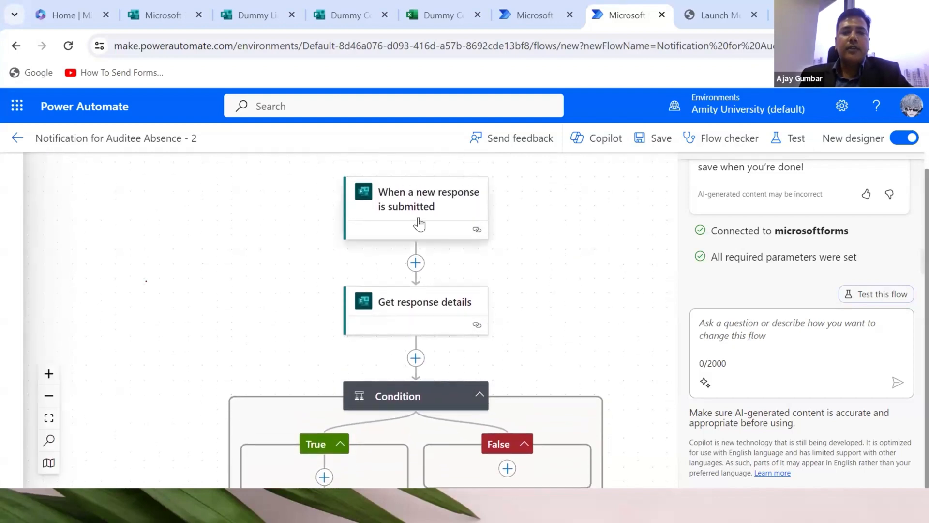
left_click(415, 199)
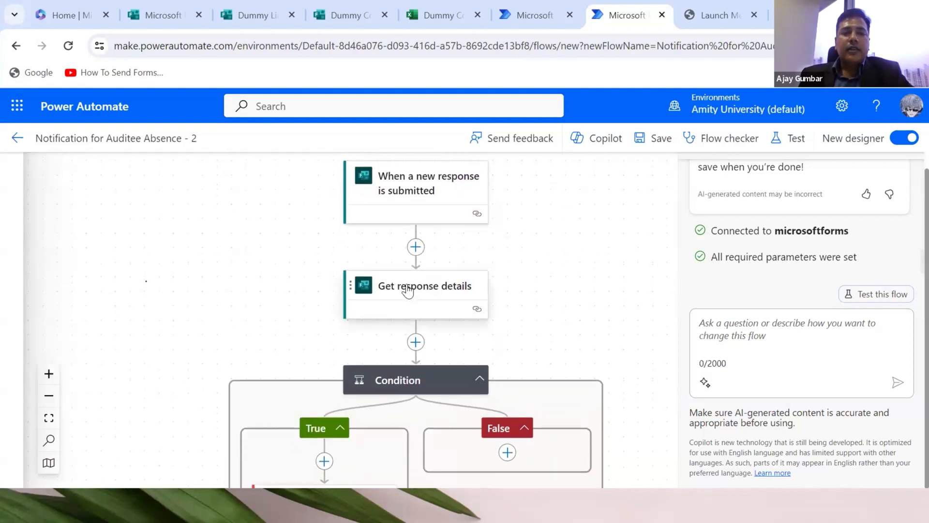
left_click(424, 286)
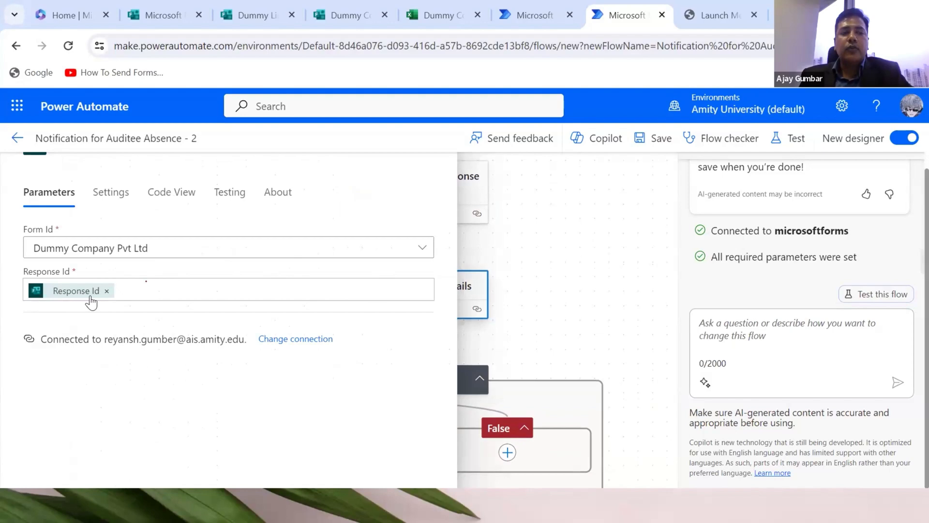
mouse_move(300, 279)
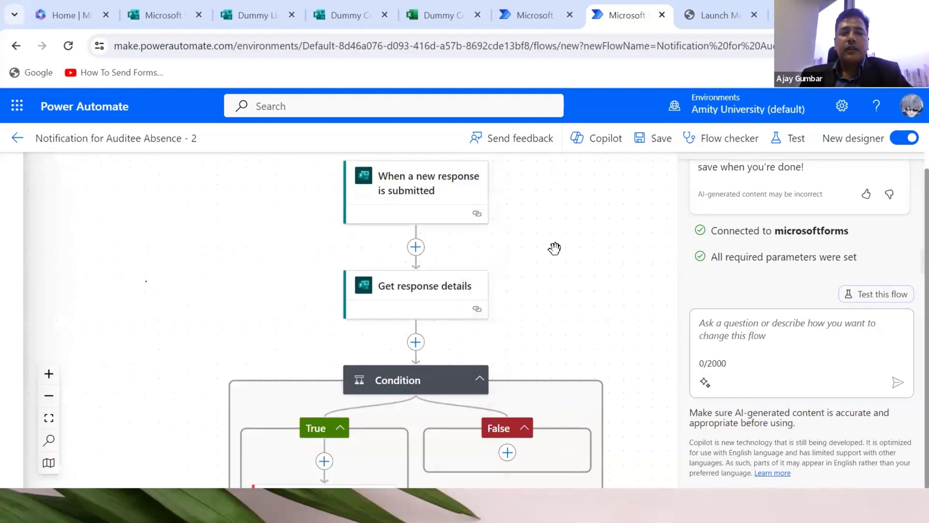
scroll("down", 3)
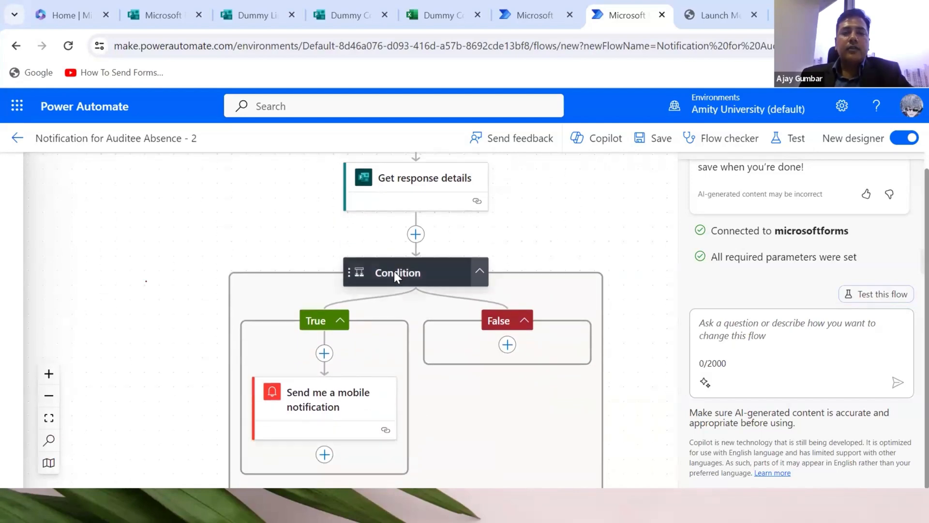
left_click(397, 272)
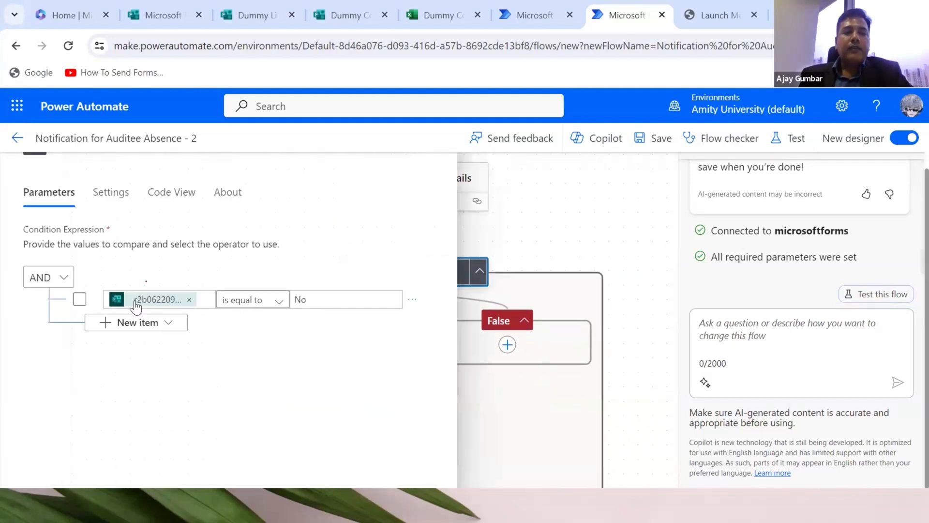
mouse_move(307, 313)
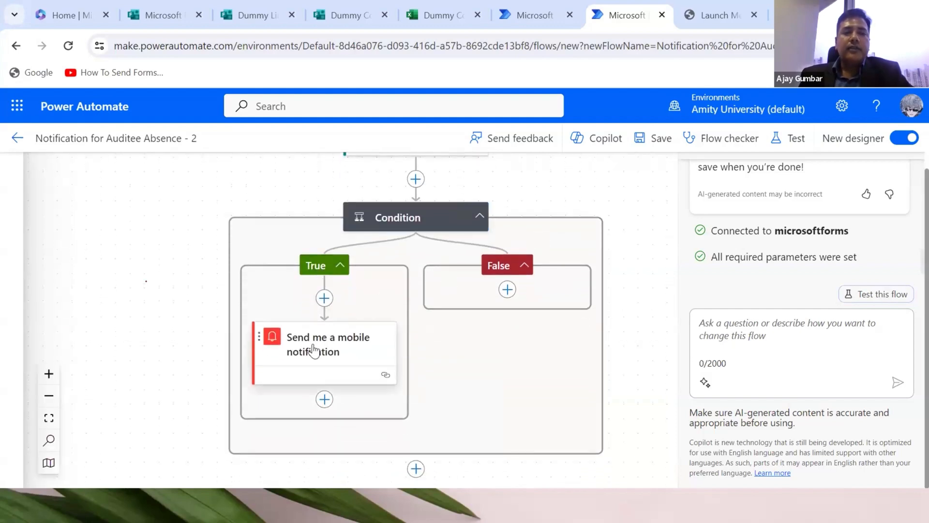
left_click(328, 342)
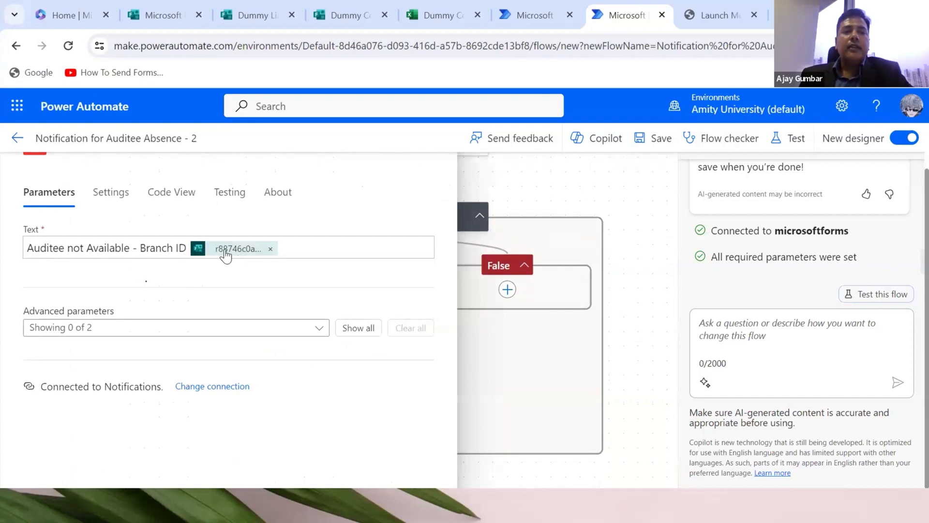
mouse_move(240, 255)
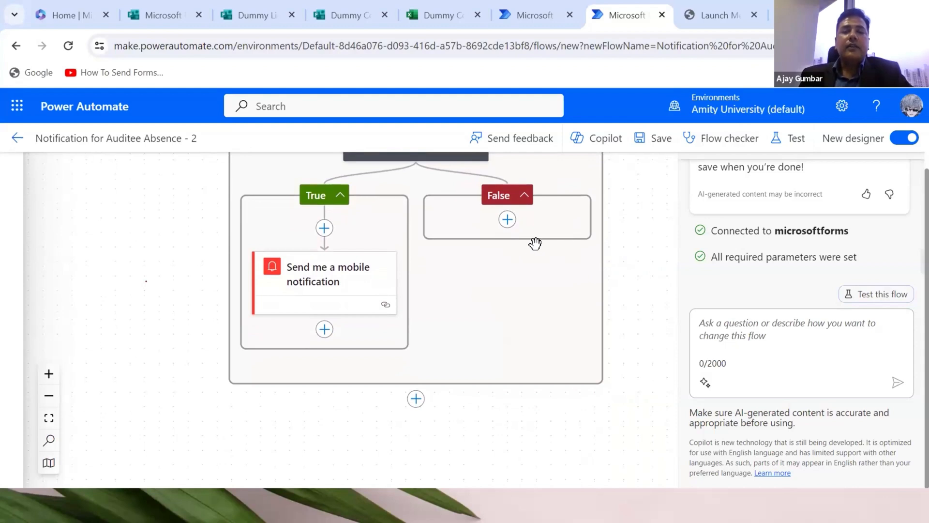
mouse_move(633, 230)
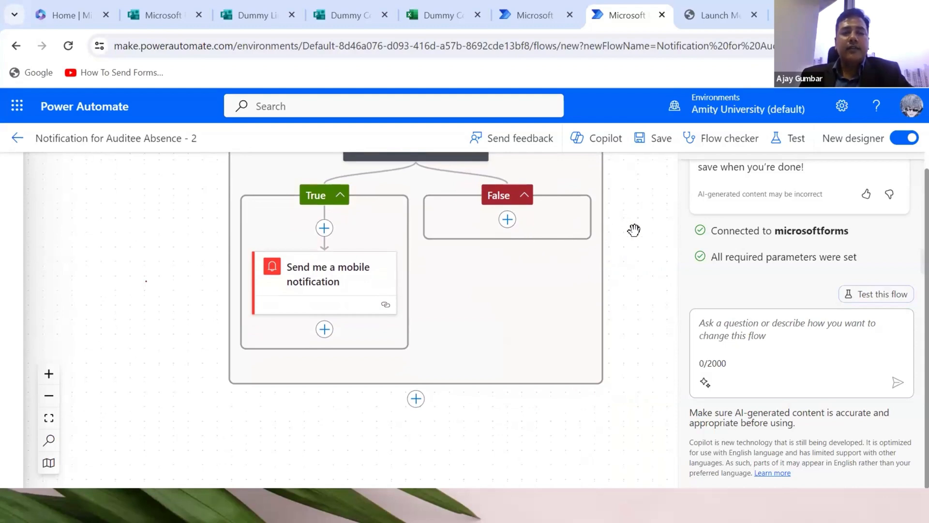
mouse_move(545, 241)
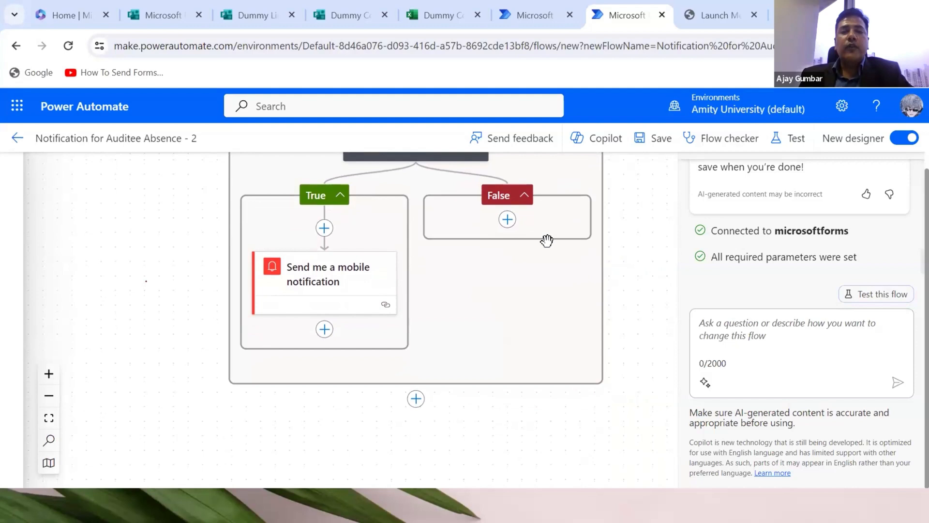
mouse_move(625, 228)
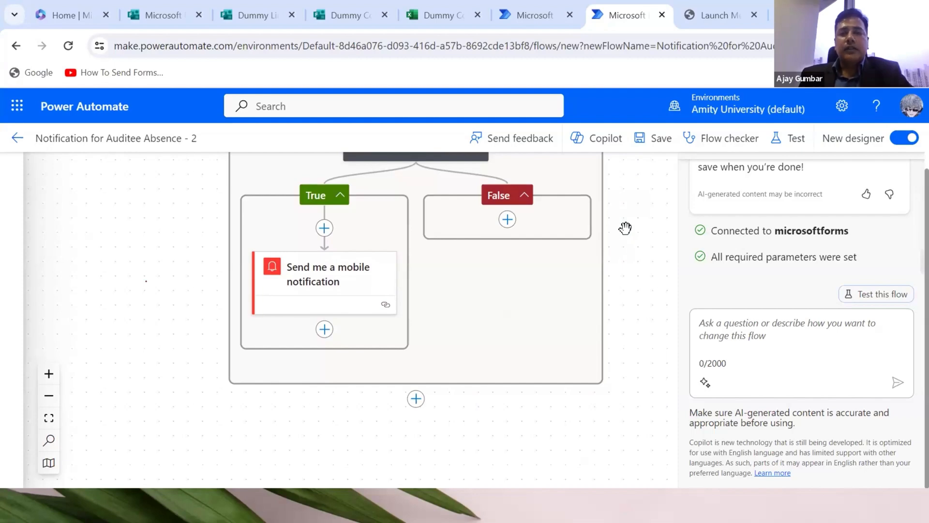
scroll("down", 3)
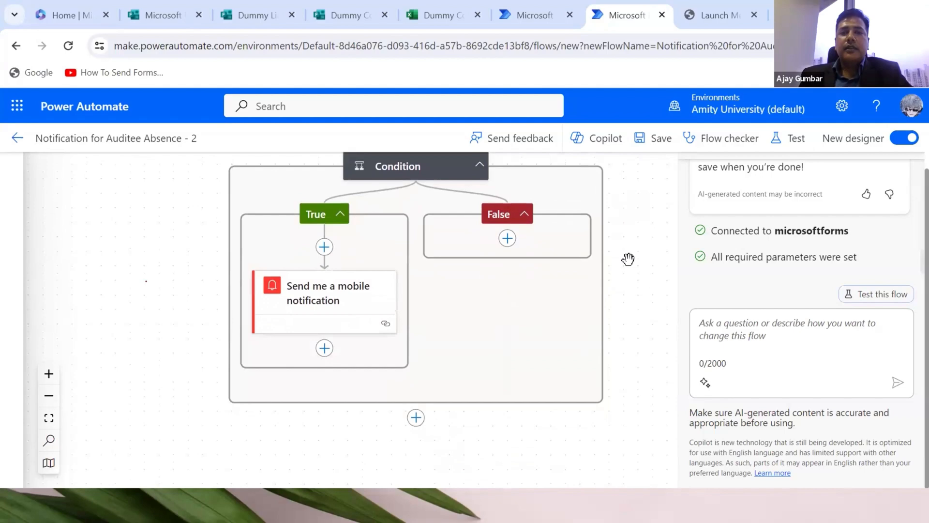
scroll("down", 3)
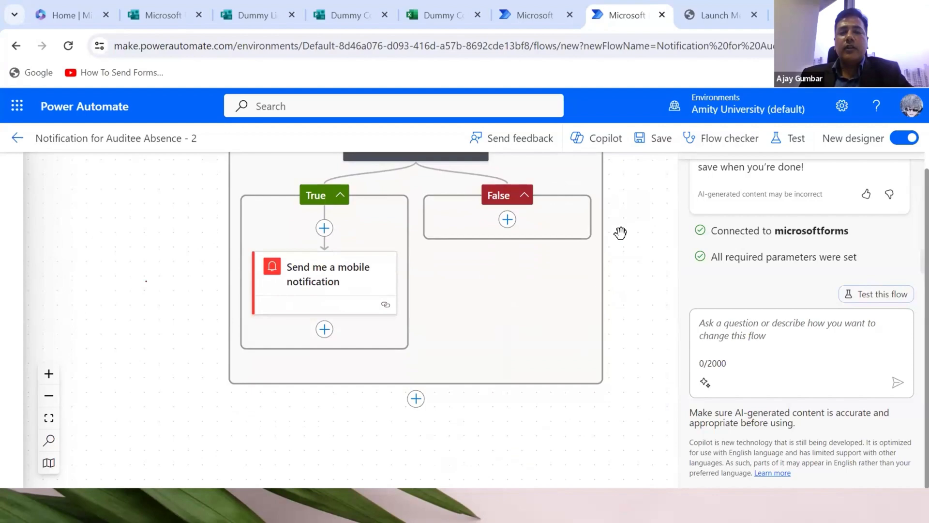
mouse_move(633, 235)
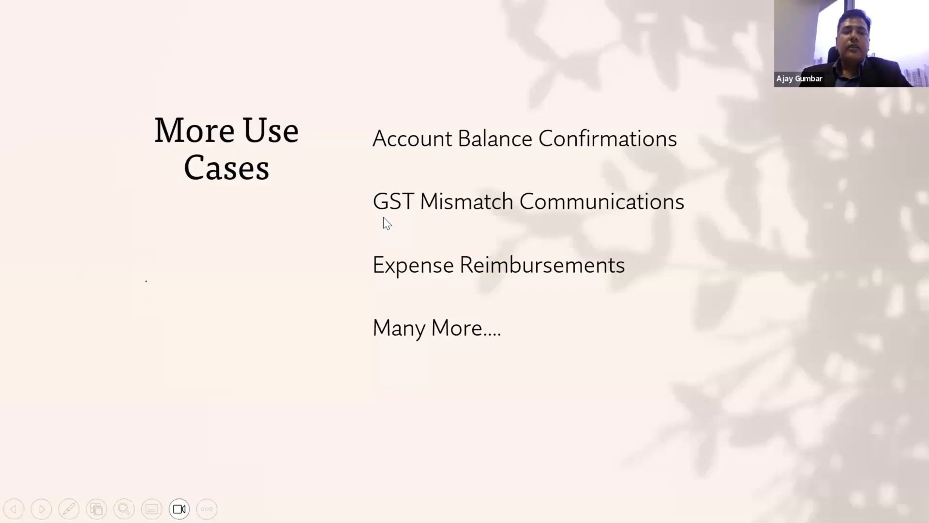
mouse_move(441, 315)
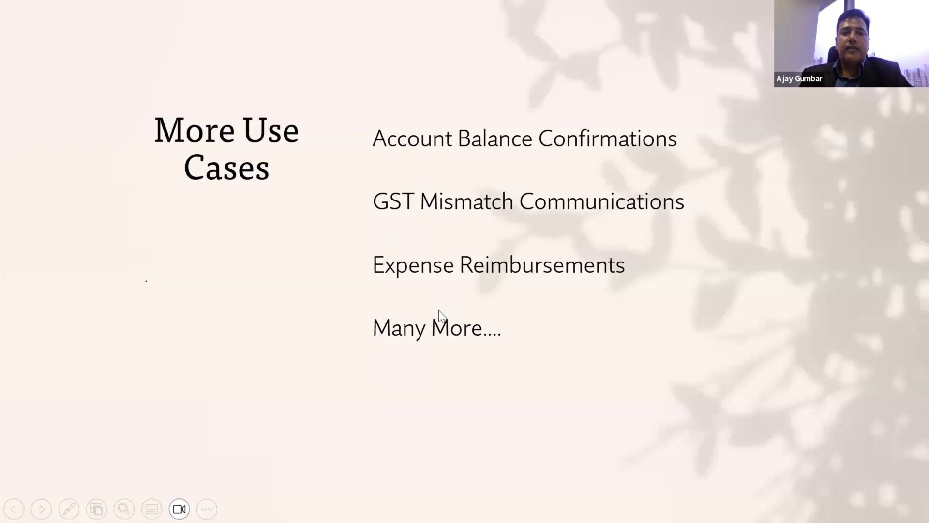
mouse_move(539, 173)
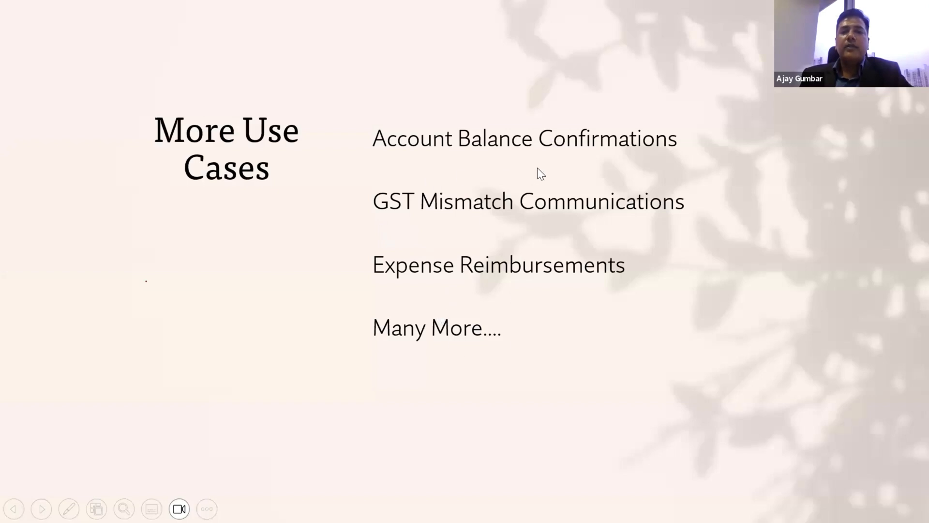